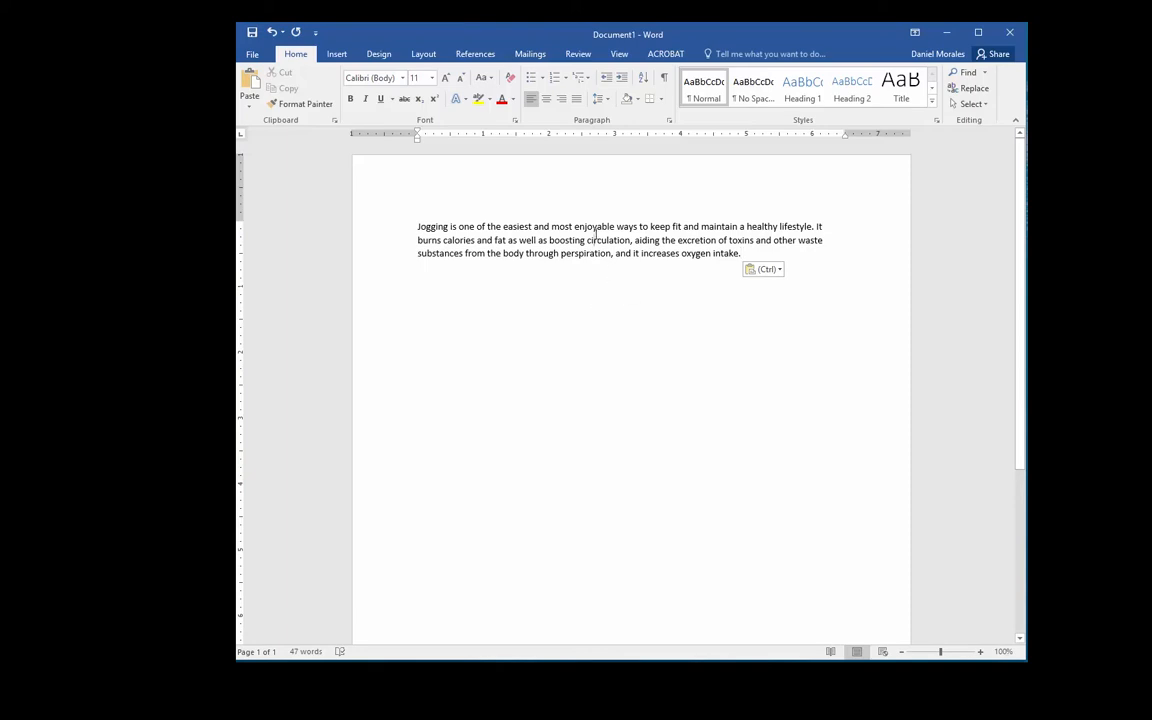
pyautogui.moveTo(836, 236)
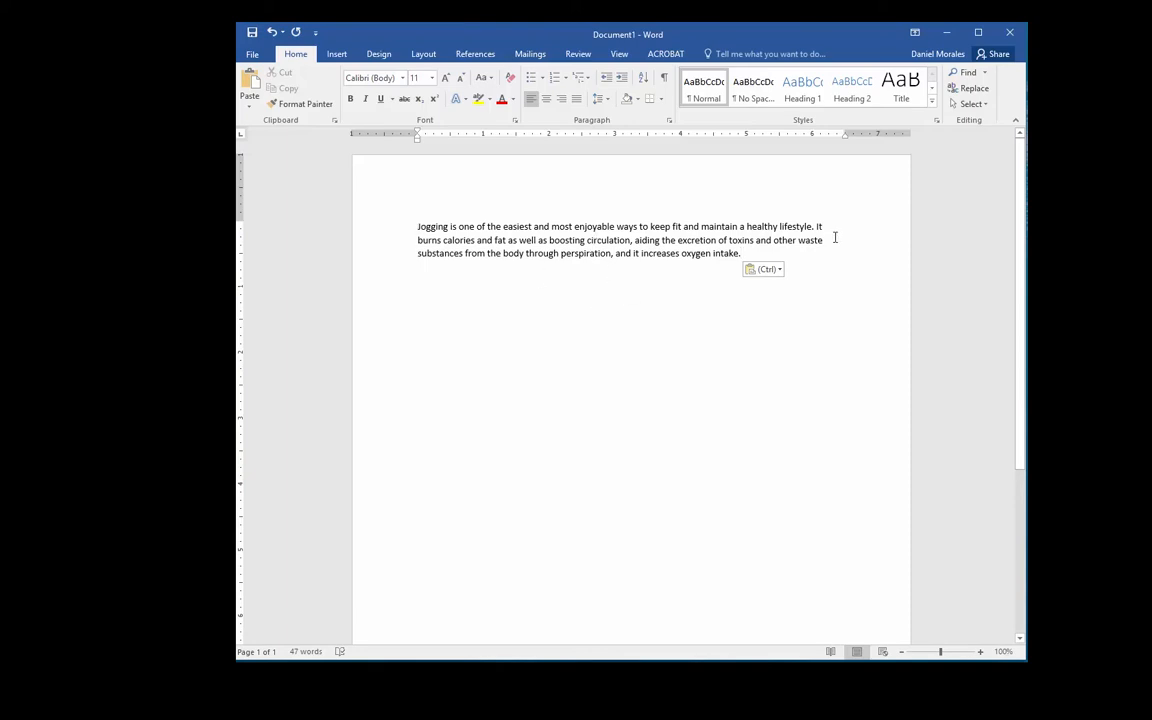
pyautogui.moveTo(744, 252)
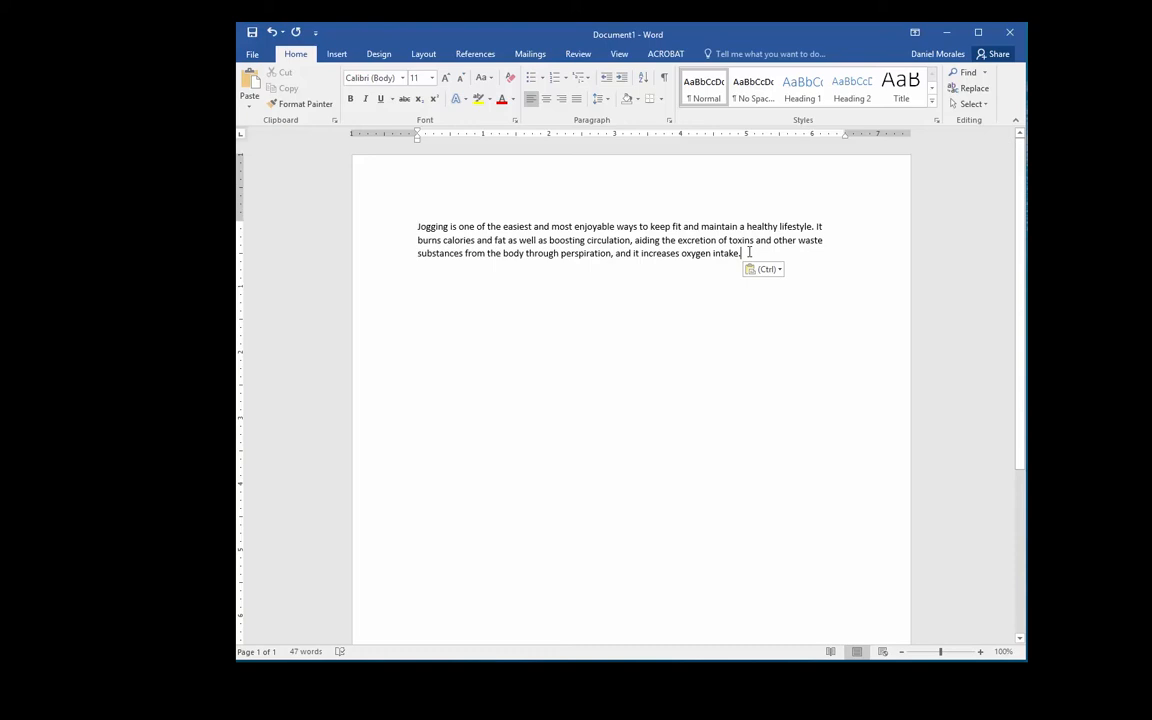
pyautogui.moveTo(716, 330)
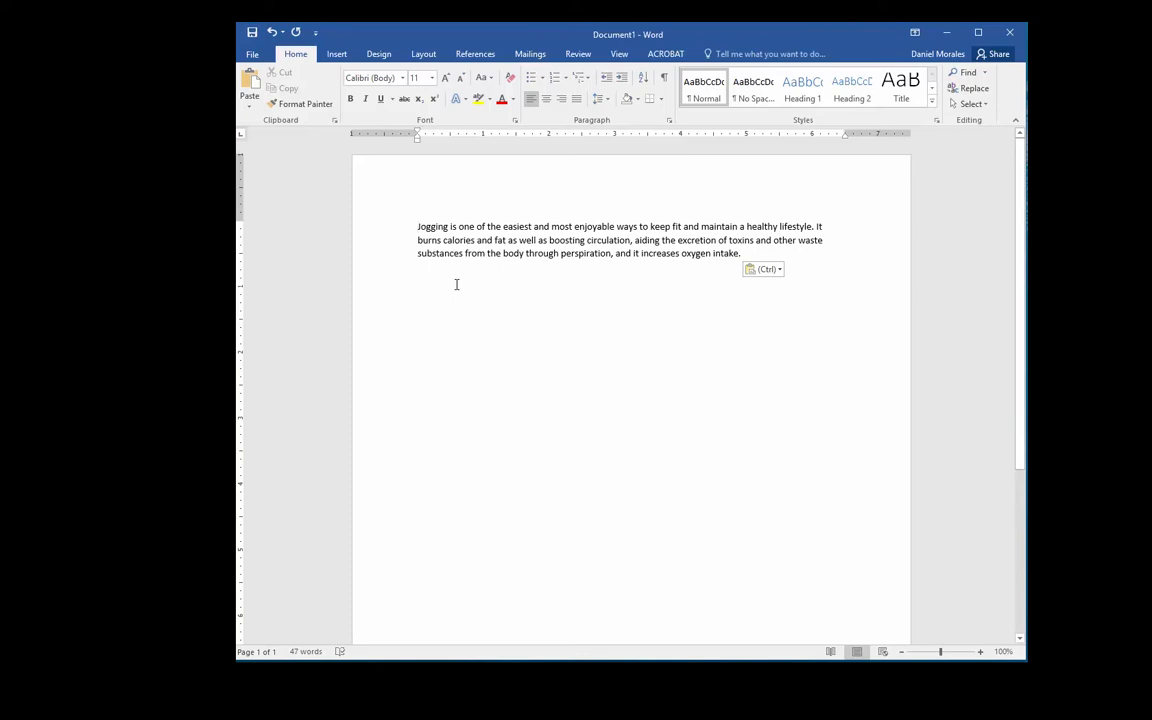
pyautogui.moveTo(464, 316)
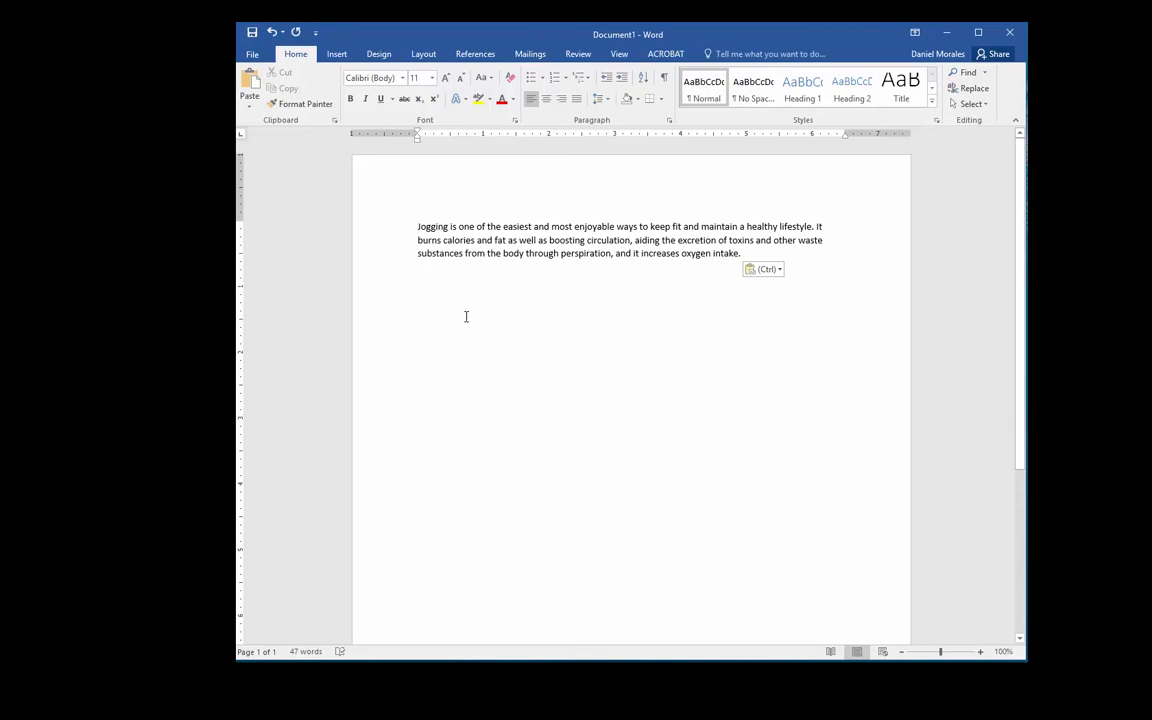
pyautogui.moveTo(680, 276)
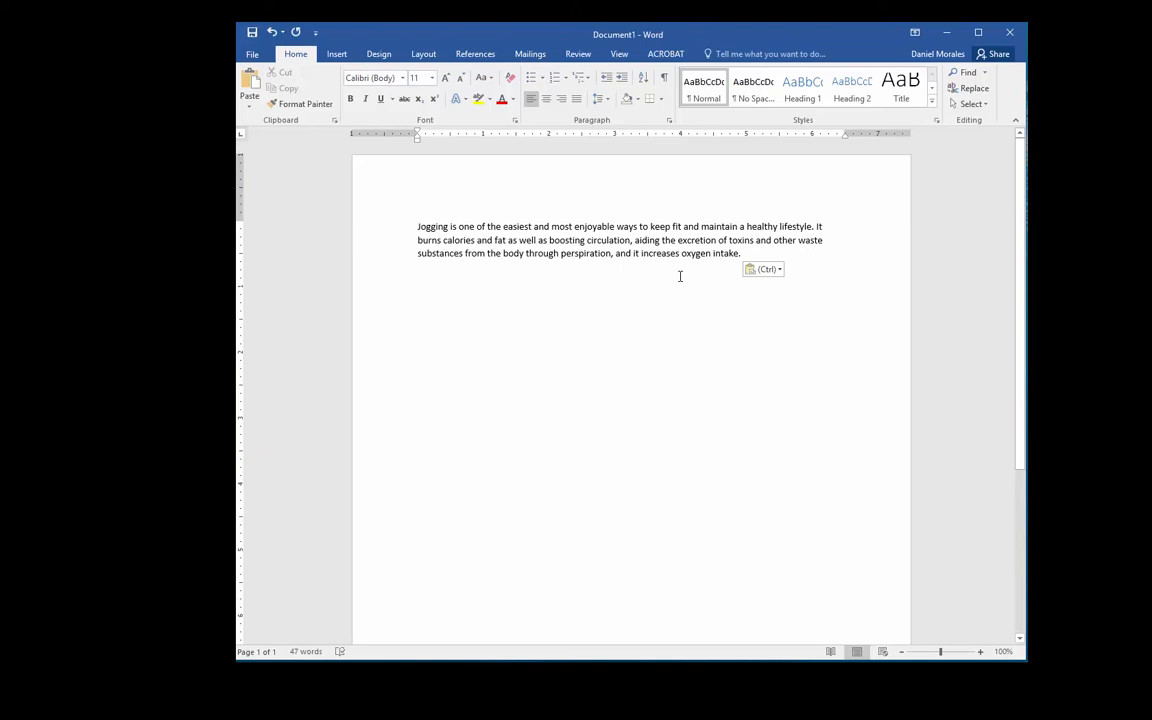
pyautogui.moveTo(448, 234)
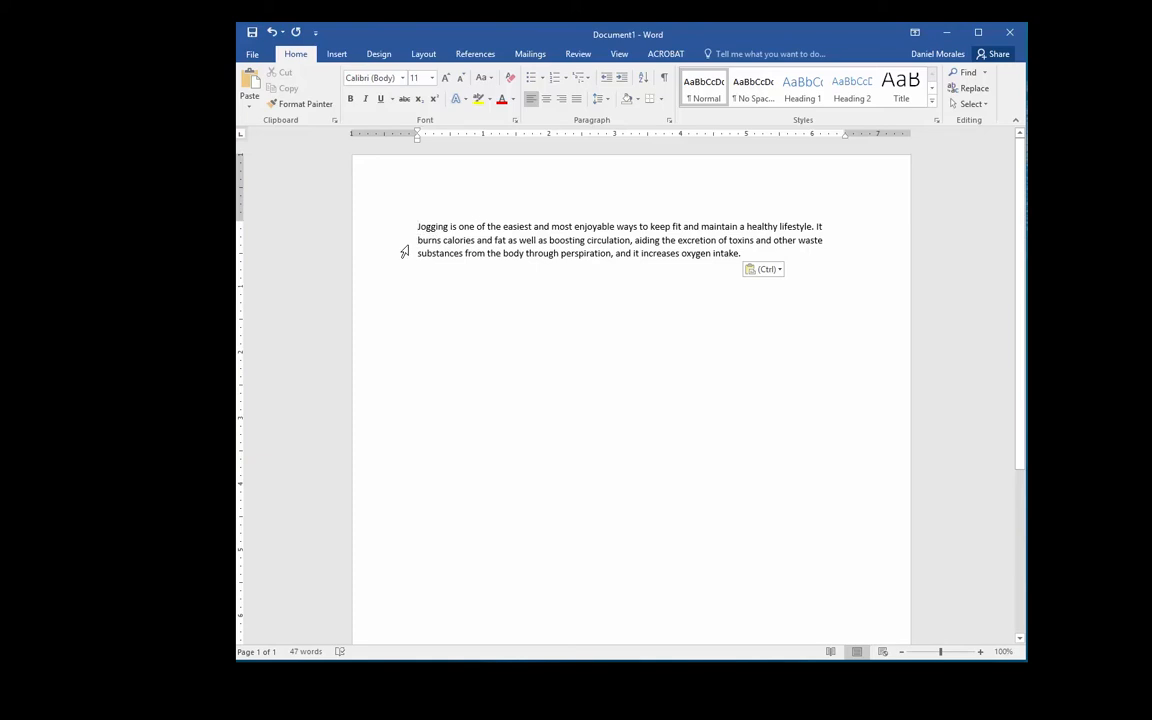
pyautogui.moveTo(404, 304)
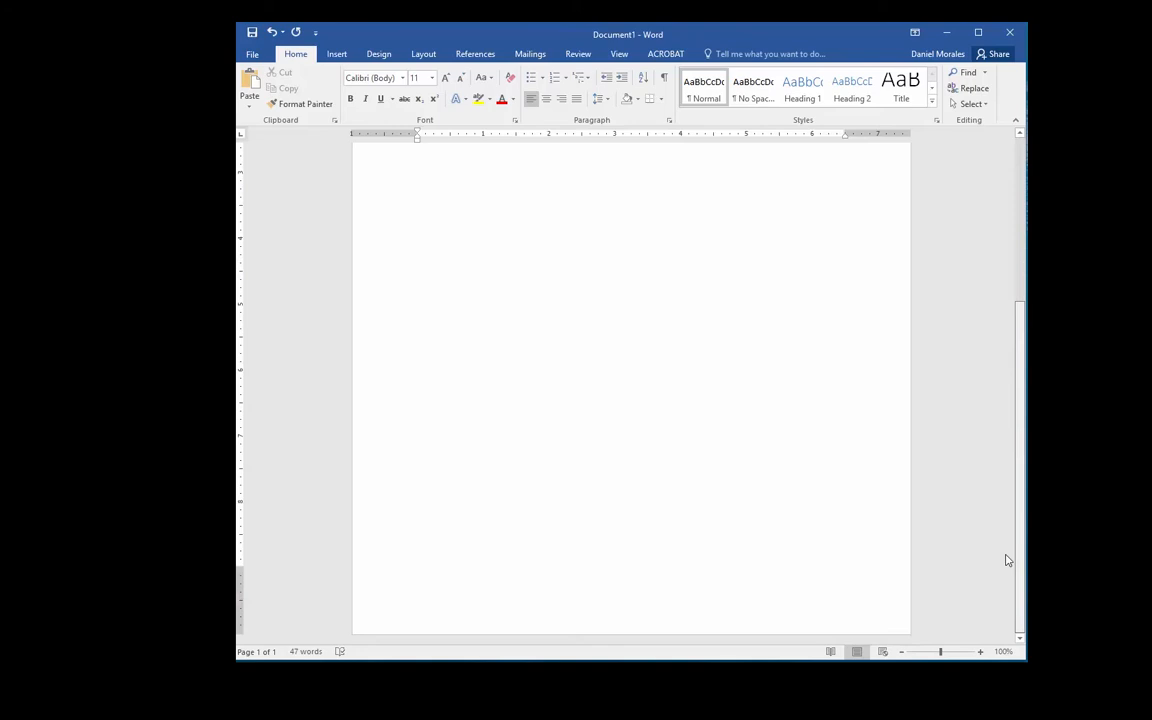
pyautogui.moveTo(1018, 572)
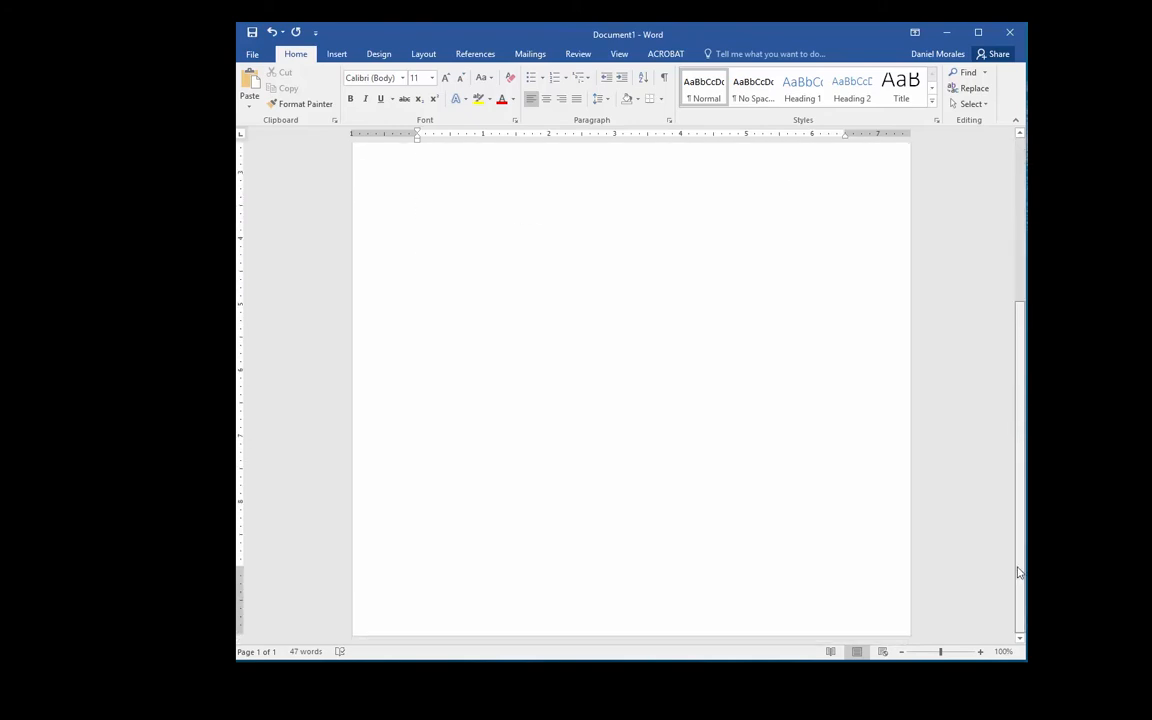
# Step: Paste the jogging paragraph and turn on Show/Hide ¶ so spaces and paragraph marks display
pyautogui.press('ctrl+v')
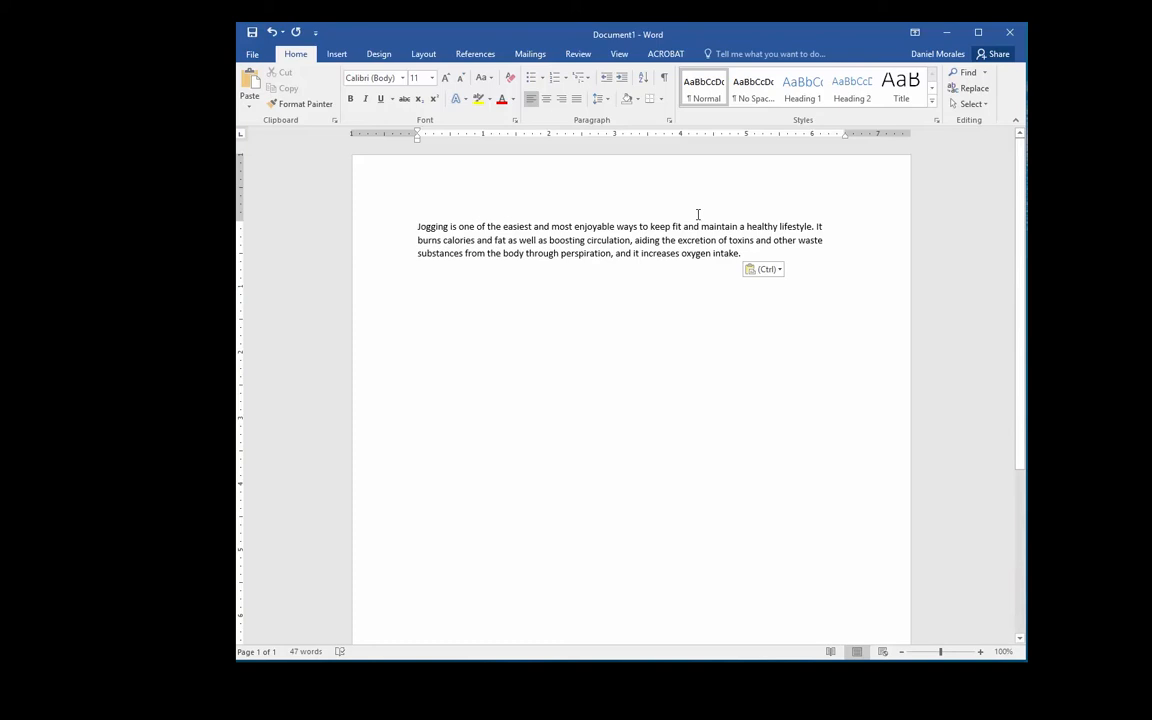
pyautogui.moveTo(664, 80)
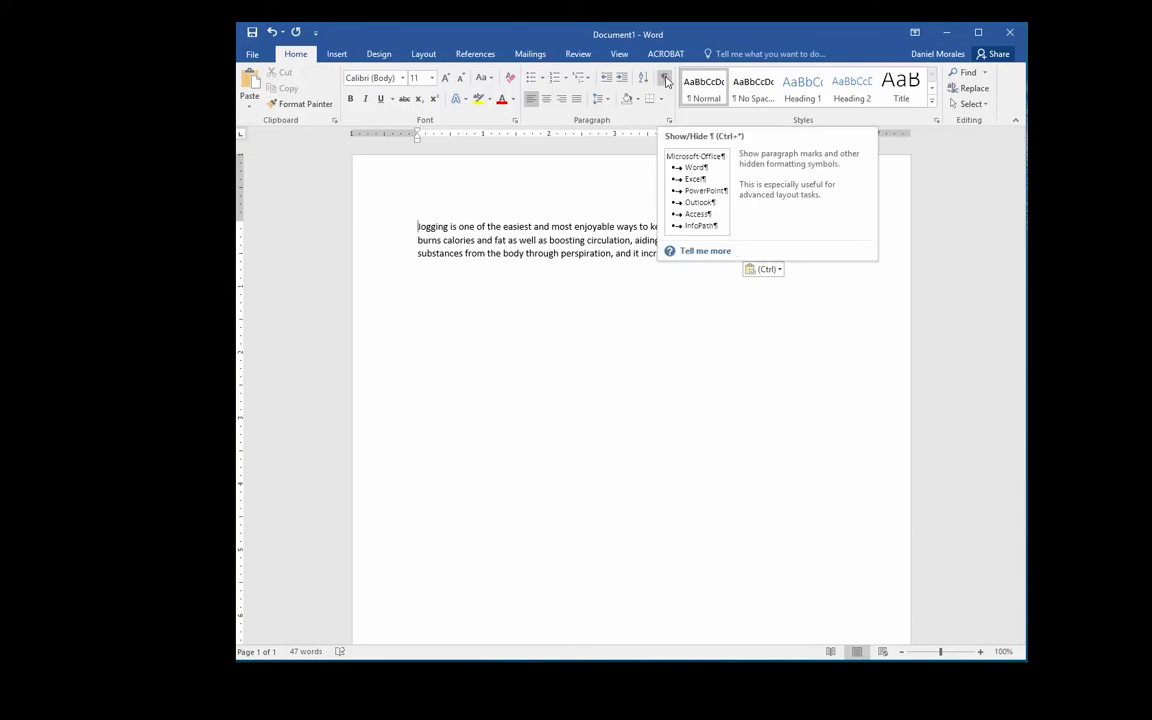
pyautogui.click(664, 78)
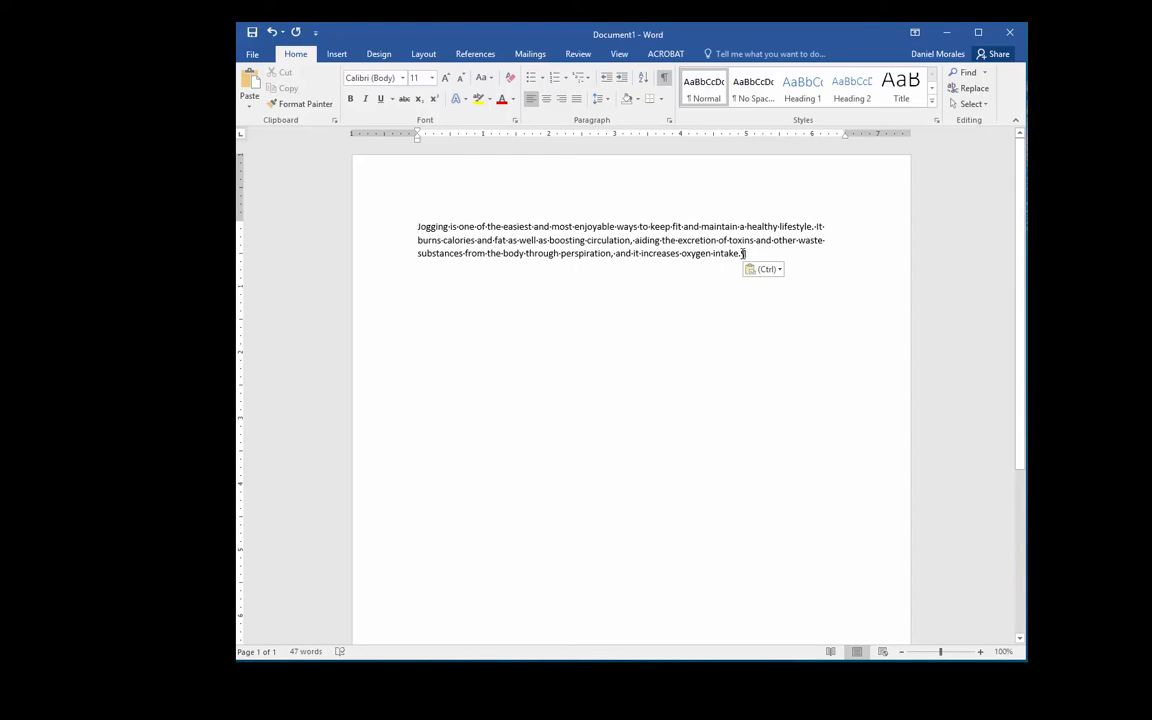
pyautogui.moveTo(764, 324)
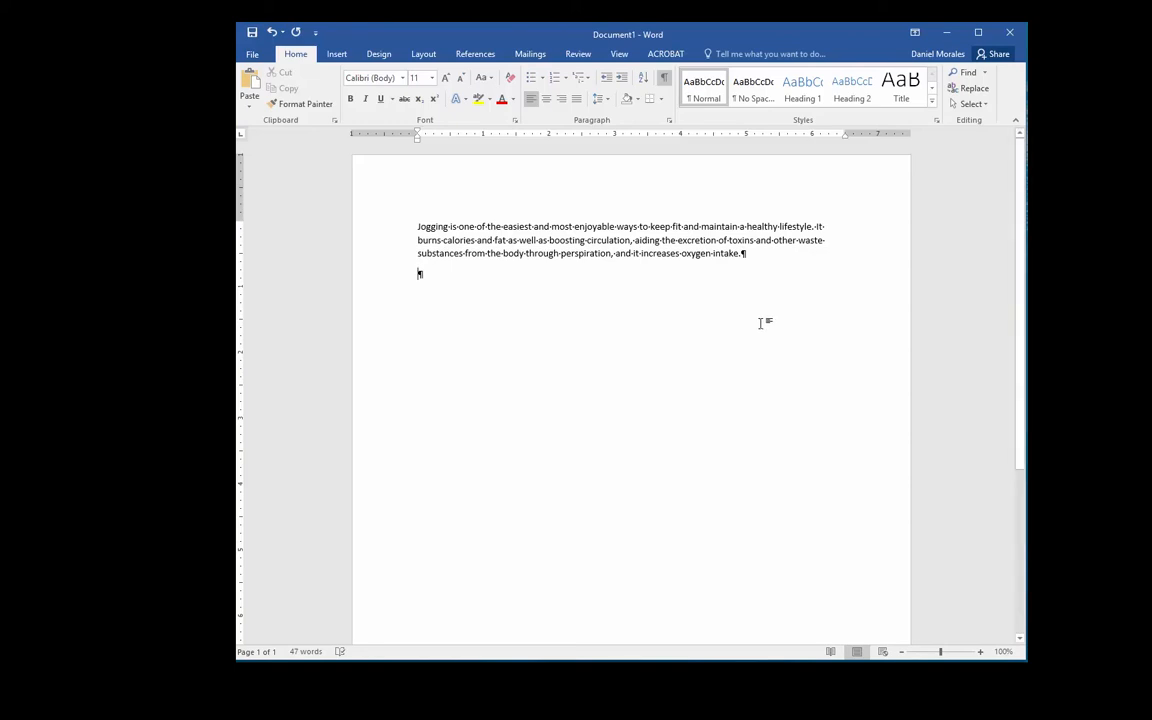
pyautogui.moveTo(504, 258)
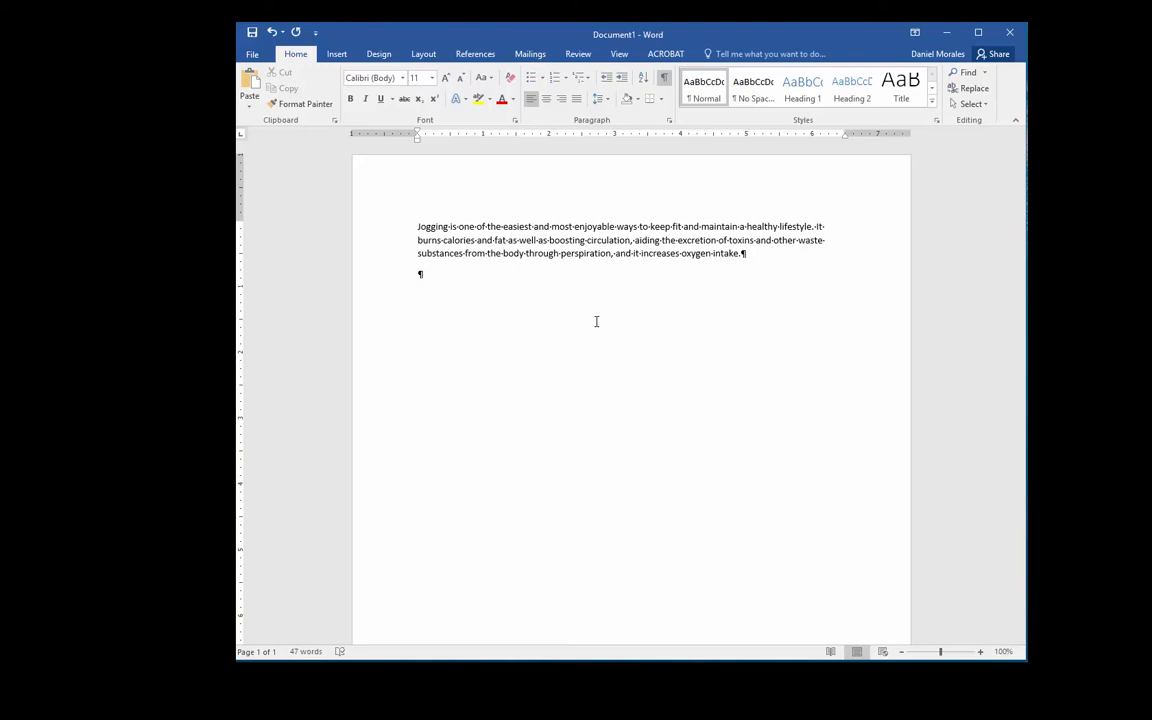
pyautogui.moveTo(684, 440)
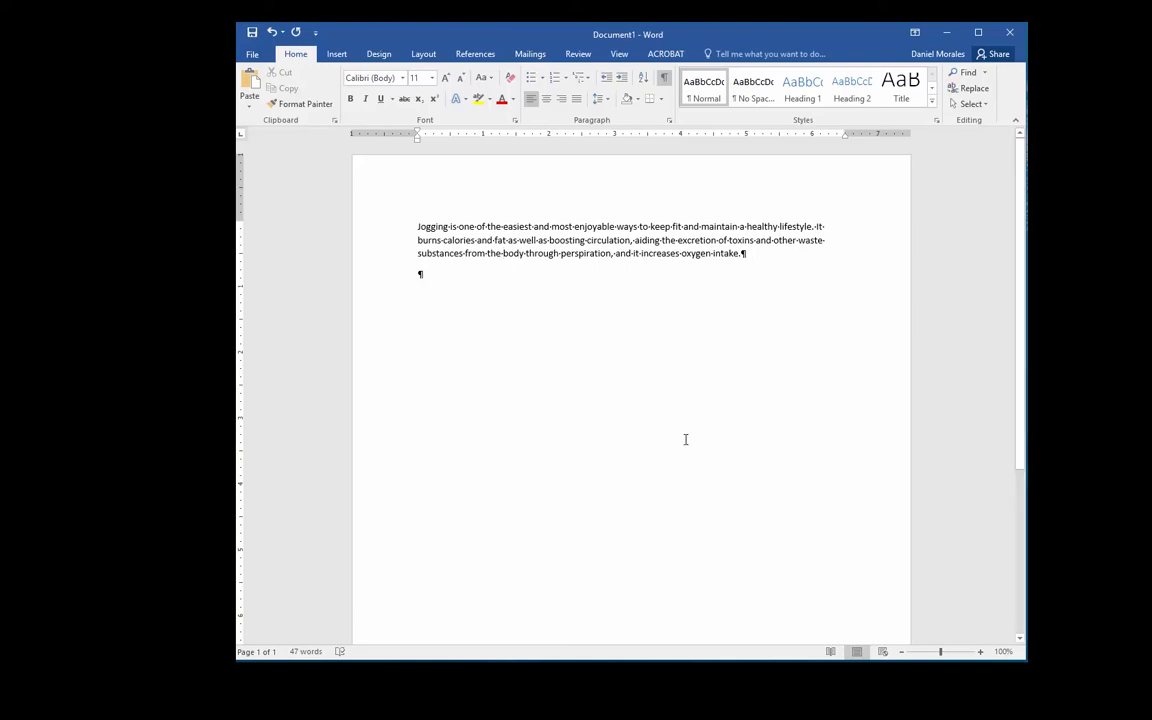
pyautogui.moveTo(860, 630)
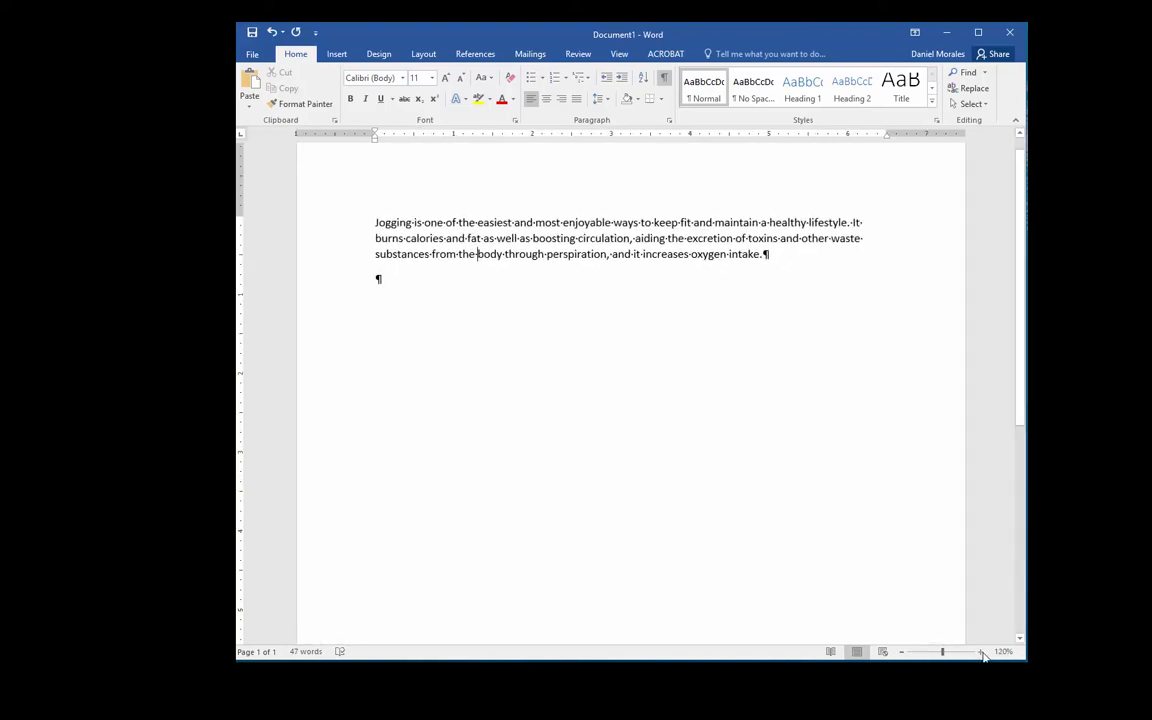
# Step: Raise the zoom to about 130% using the status-bar zoom slider
pyautogui.click(984, 652)
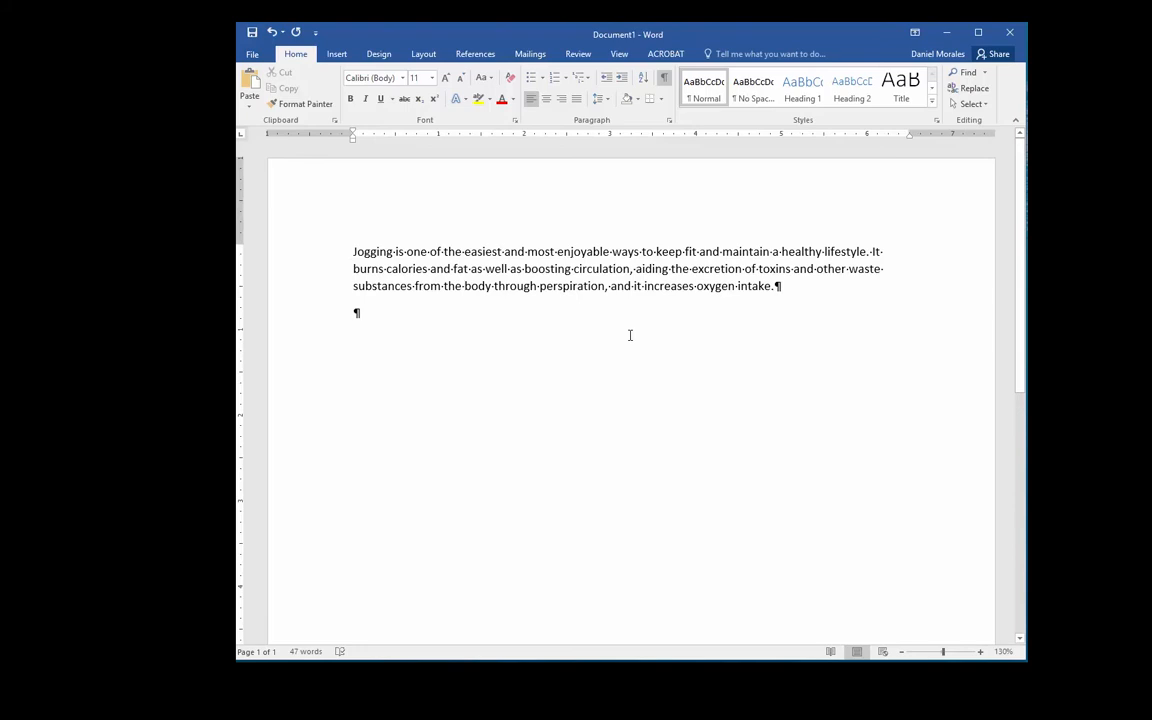
pyautogui.moveTo(560, 320)
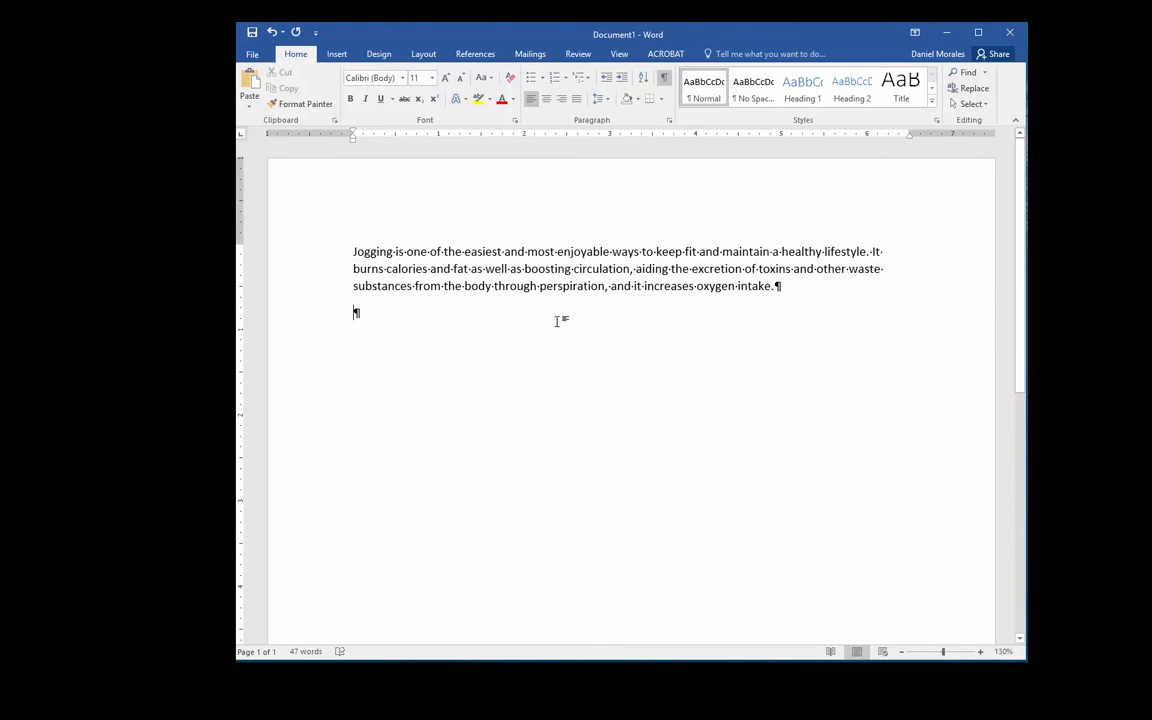
pyautogui.moveTo(526, 356)
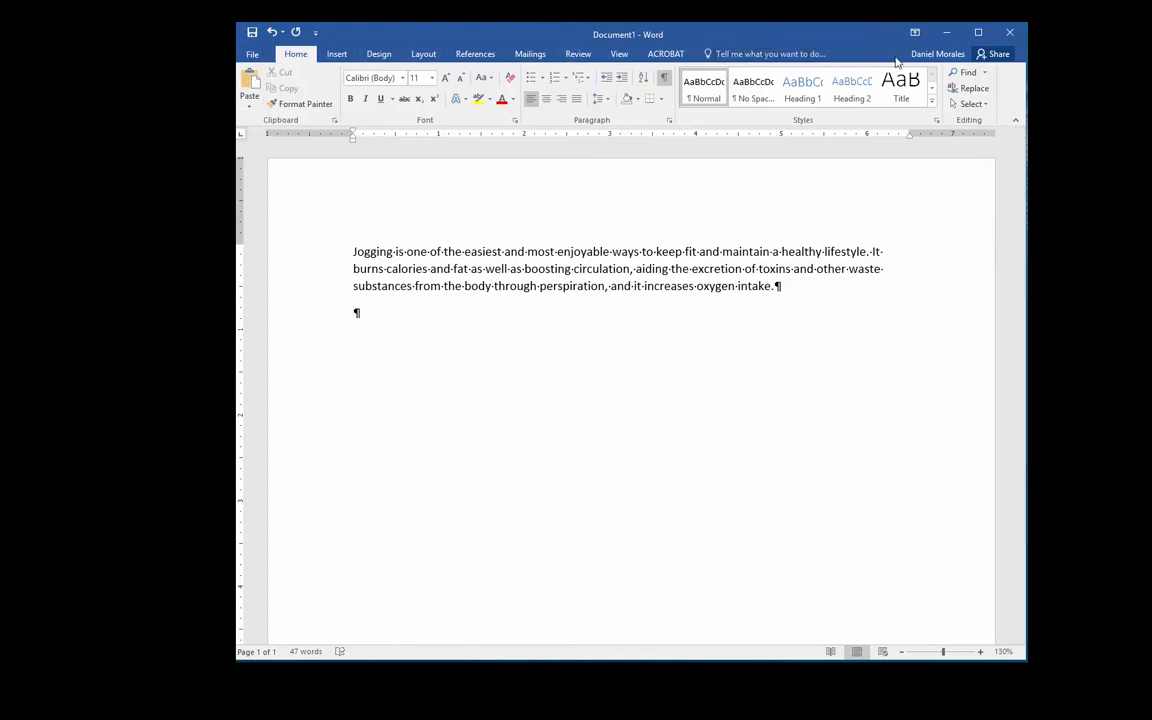
pyautogui.moveTo(276, 122)
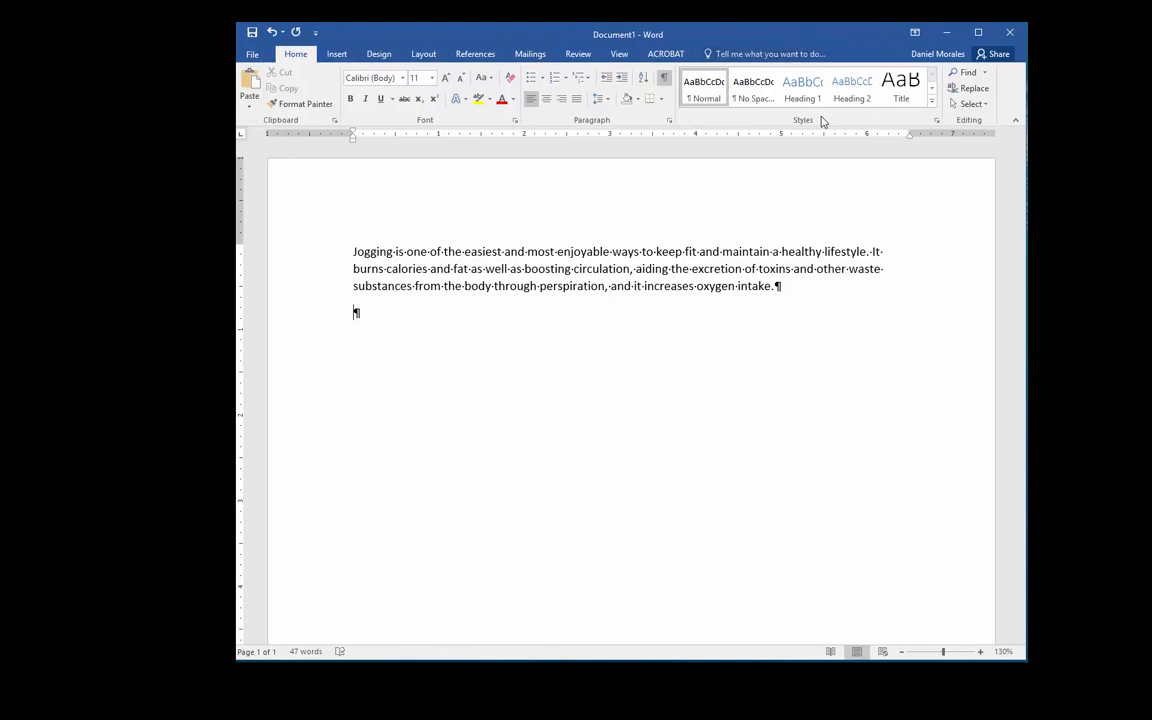
pyautogui.moveTo(688, 124)
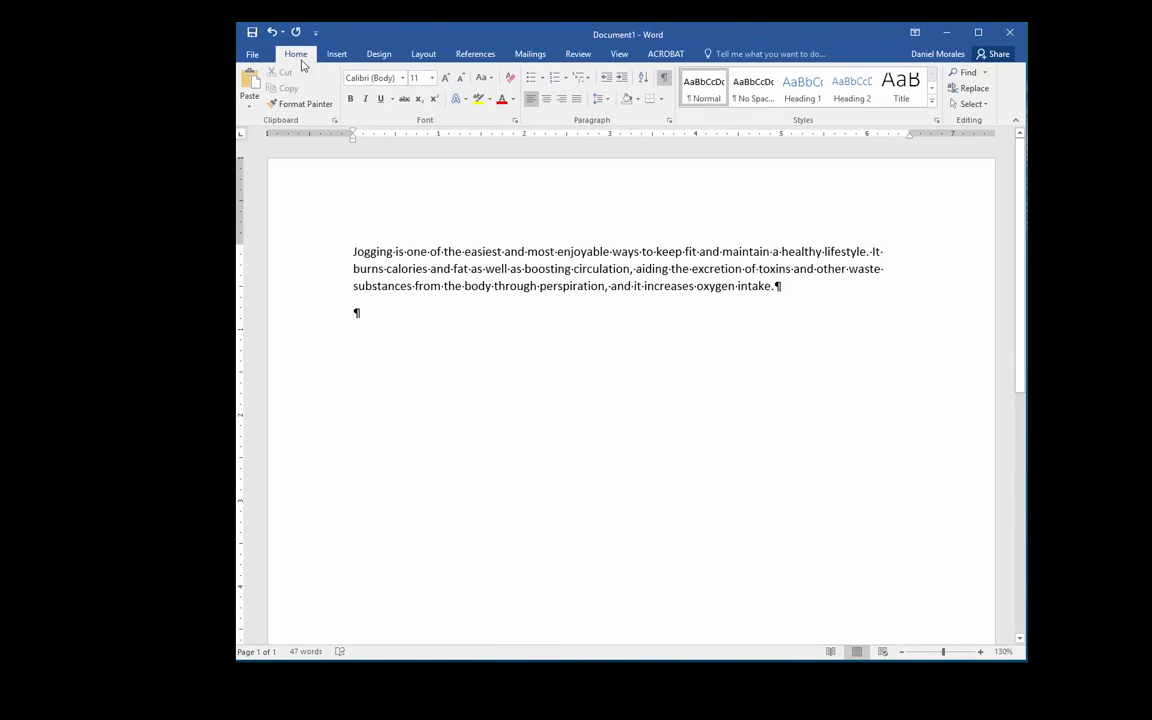
pyautogui.click(336, 54)
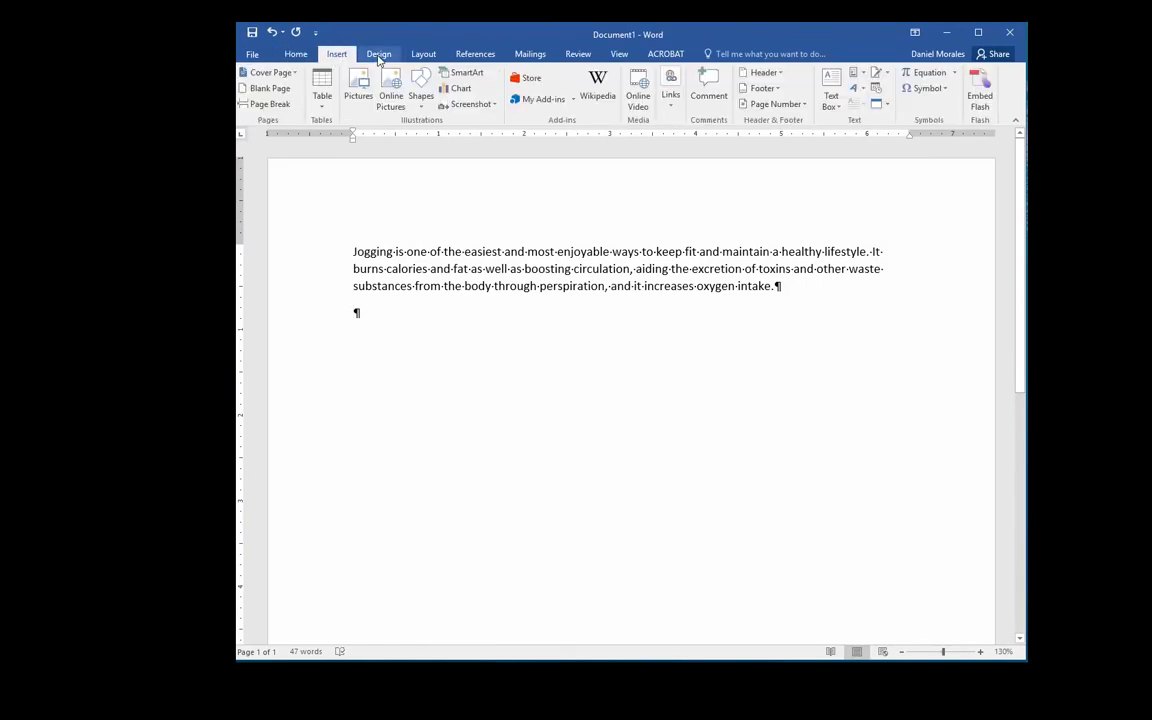
pyautogui.click(296, 54)
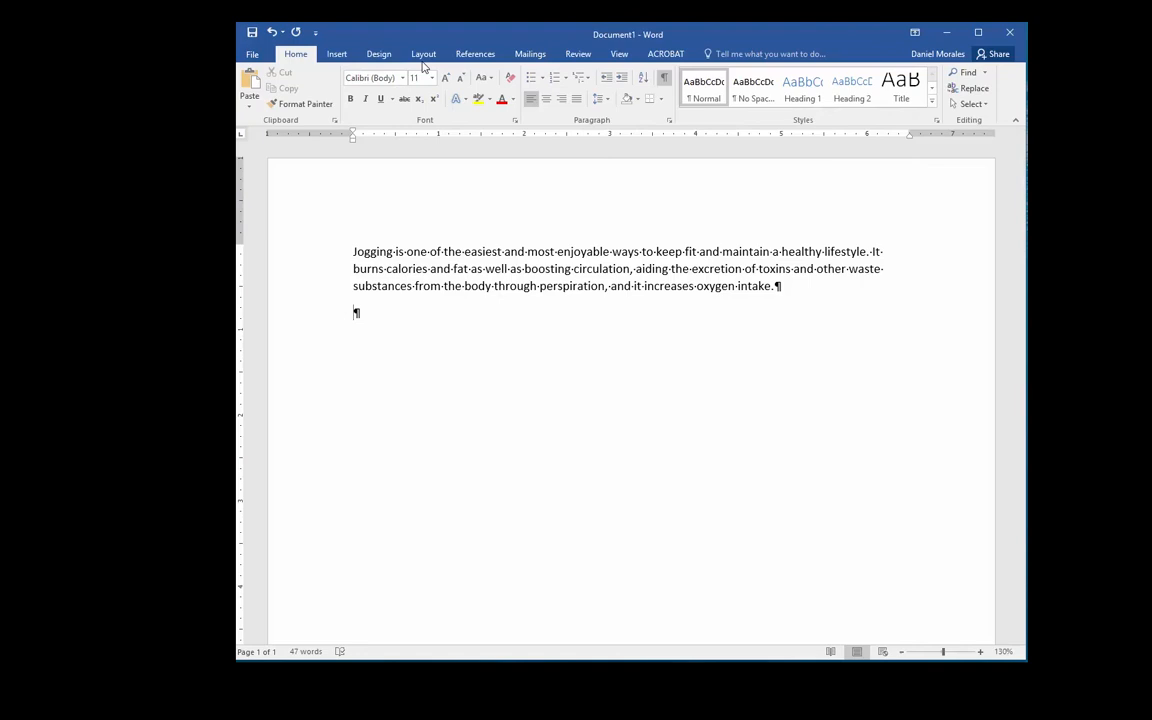
pyautogui.moveTo(578, 52)
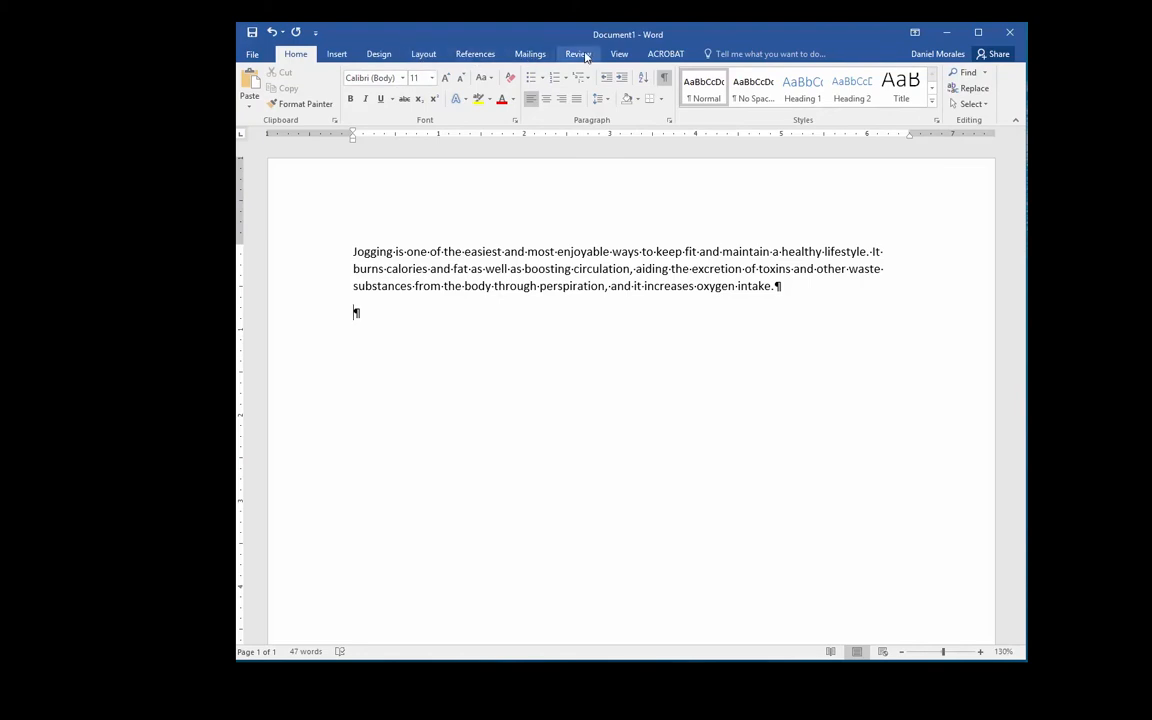
pyautogui.moveTo(336, 52)
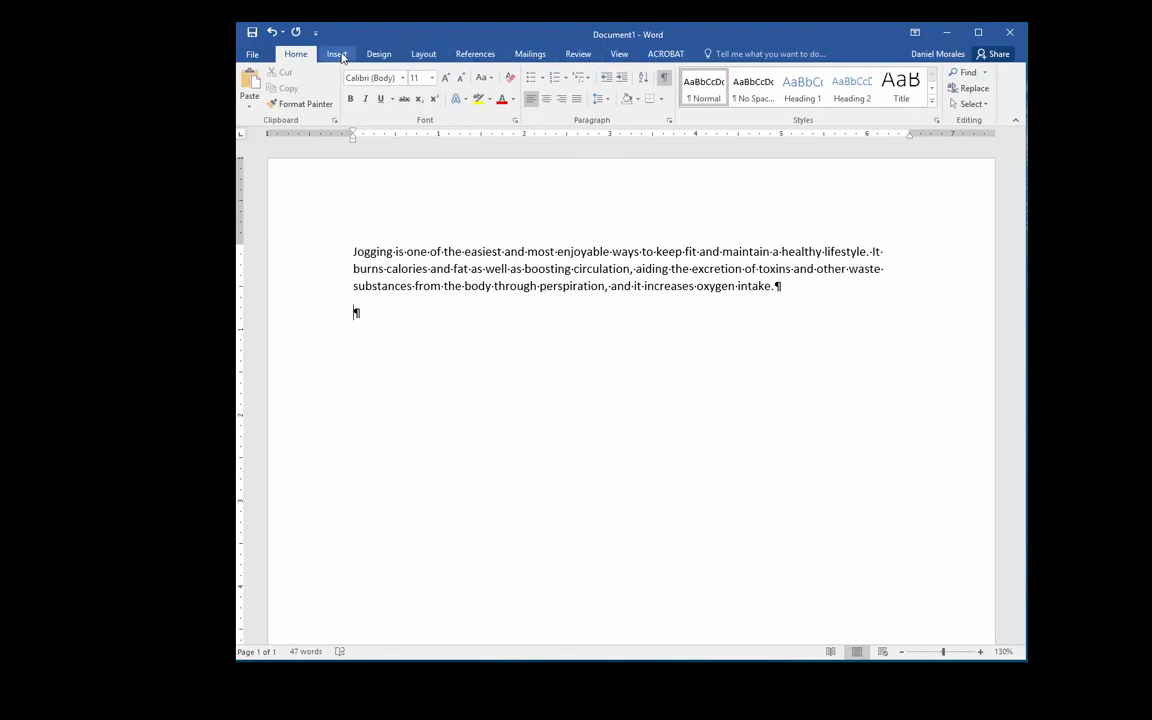
pyautogui.moveTo(318, 128)
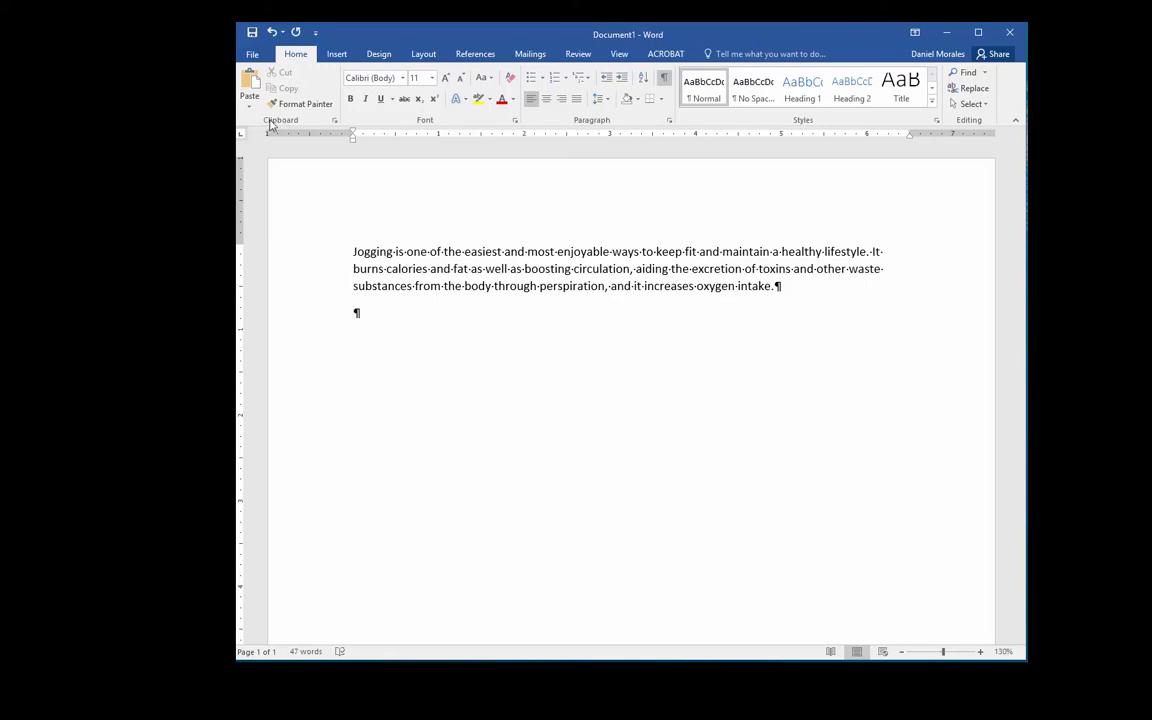
pyautogui.moveTo(422, 120)
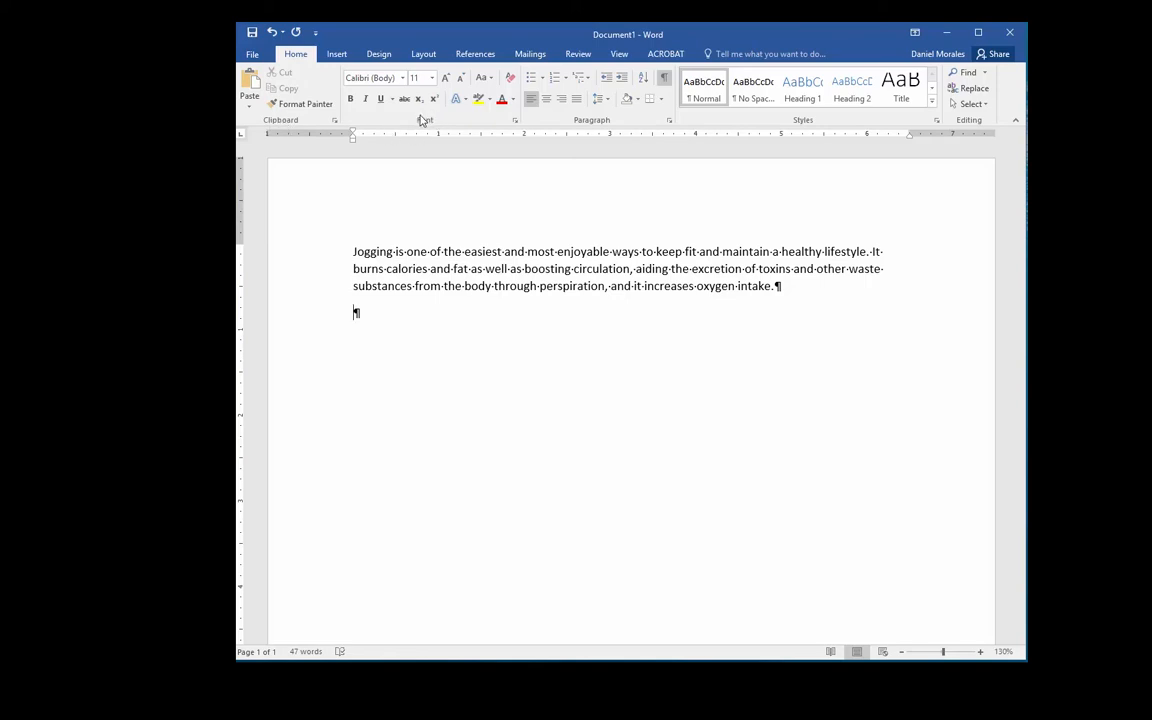
pyautogui.moveTo(576, 118)
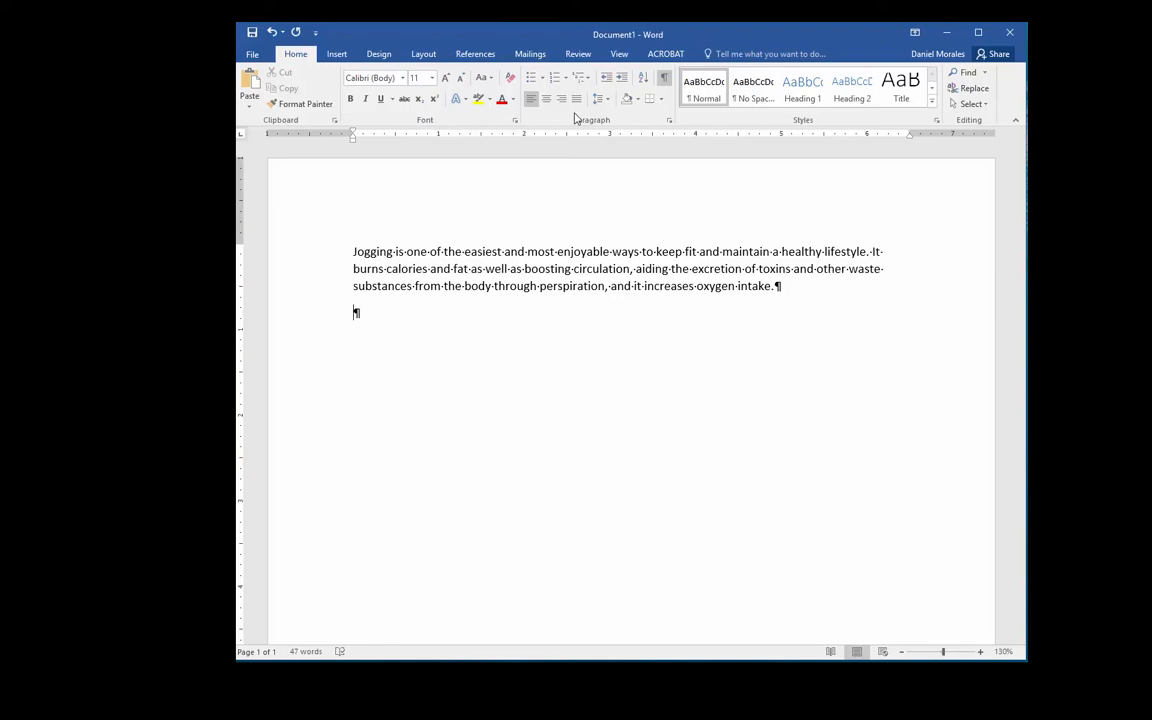
pyautogui.moveTo(536, 124)
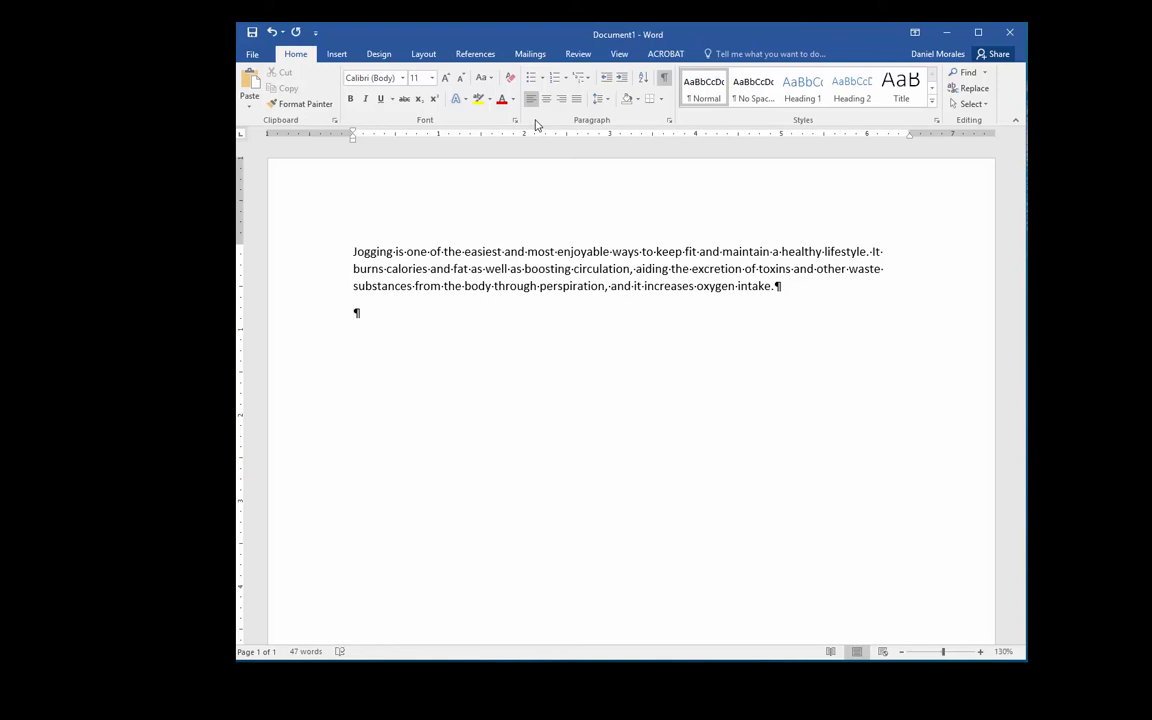
pyautogui.moveTo(560, 124)
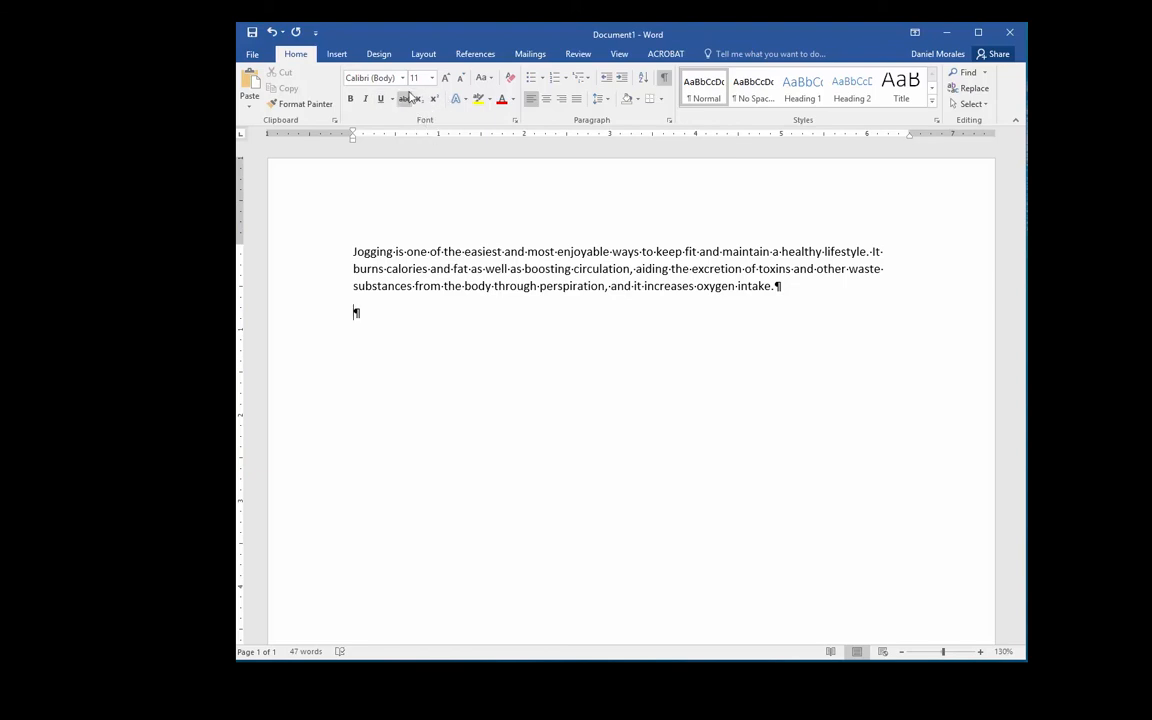
pyautogui.moveTo(384, 78)
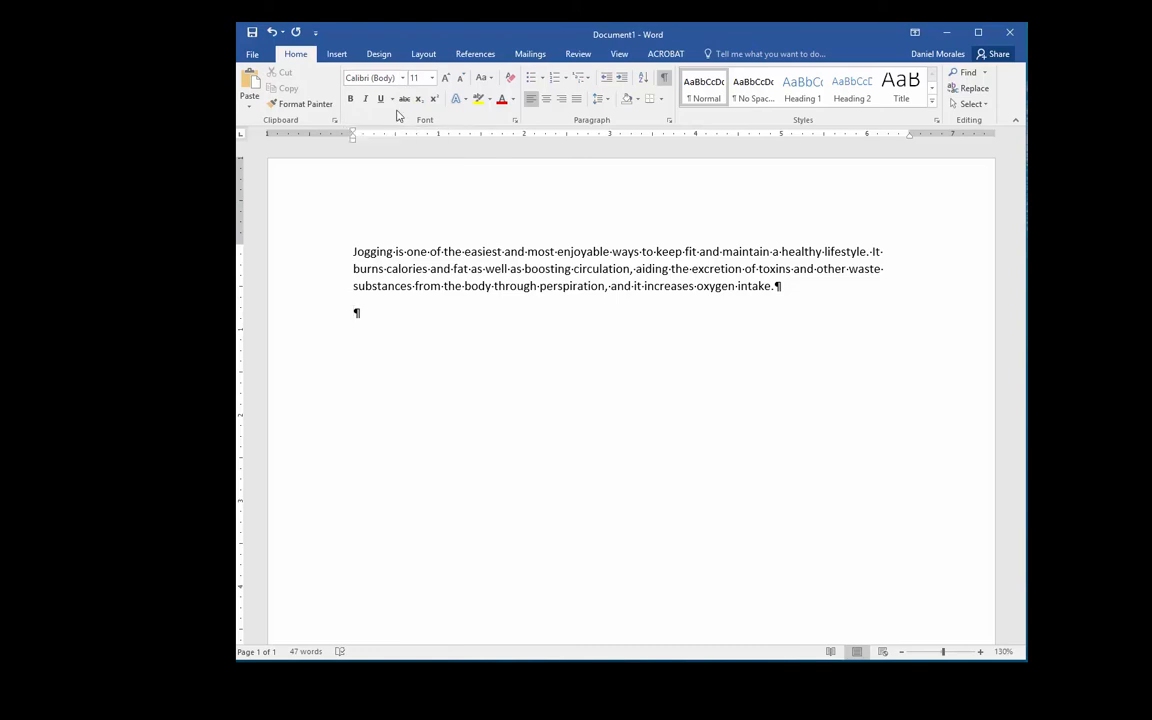
pyautogui.moveTo(376, 78)
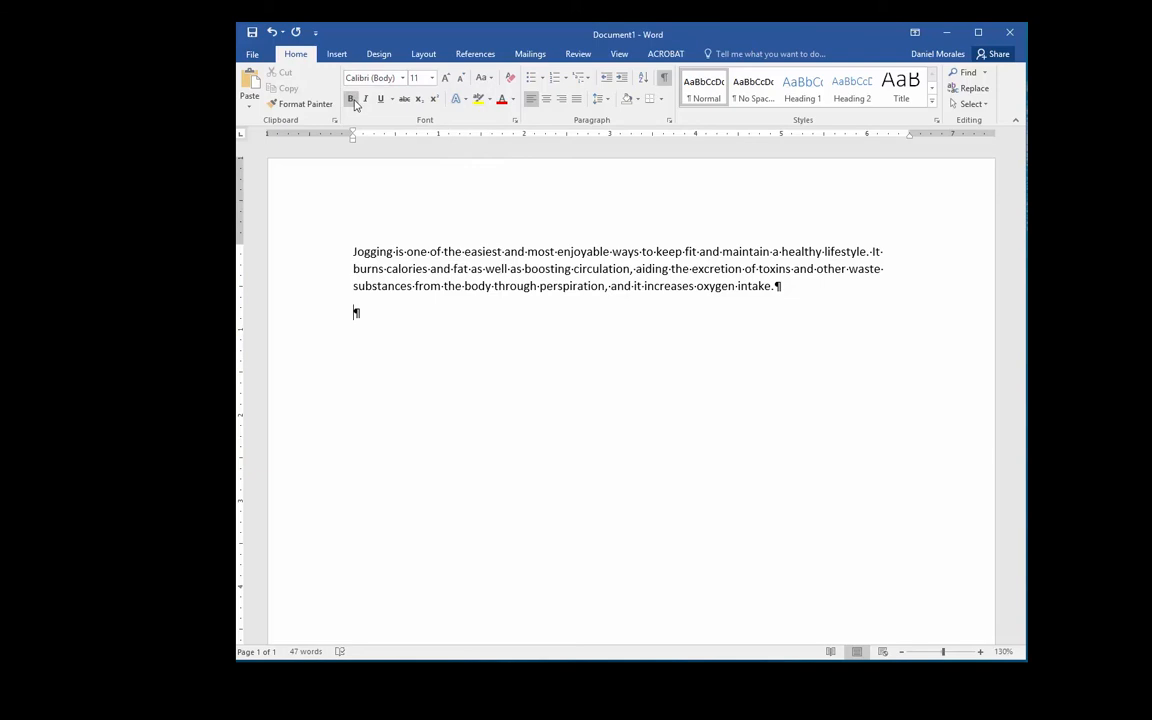
pyautogui.moveTo(448, 120)
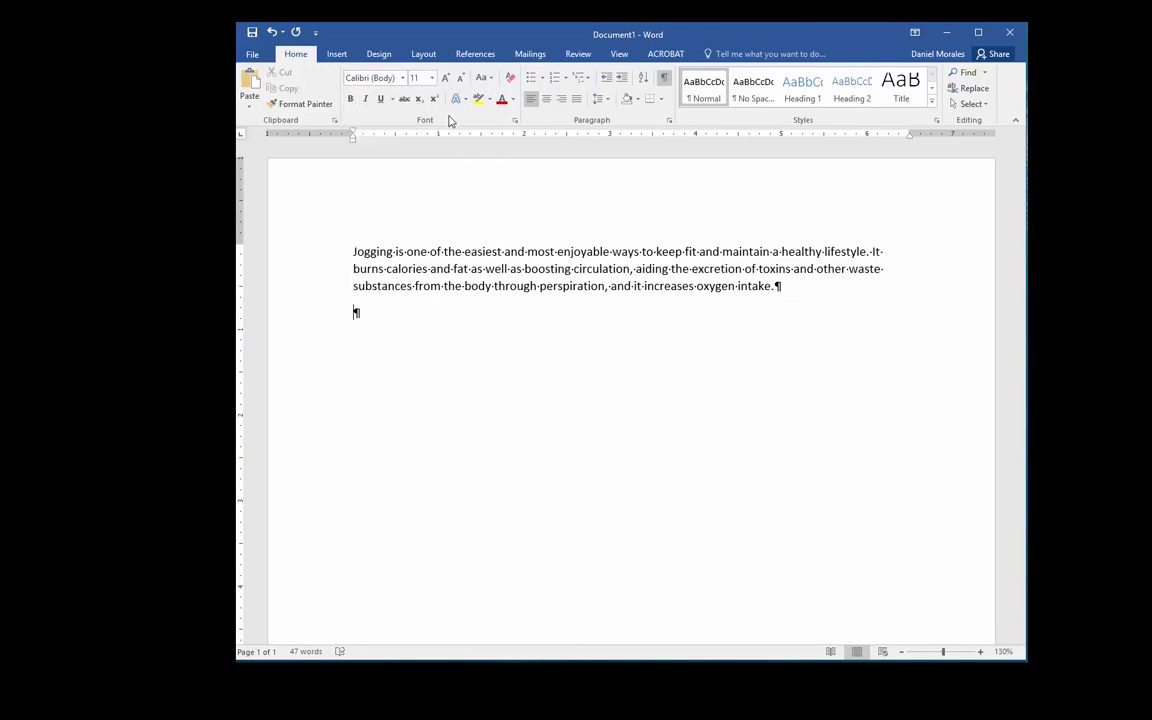
pyautogui.moveTo(516, 192)
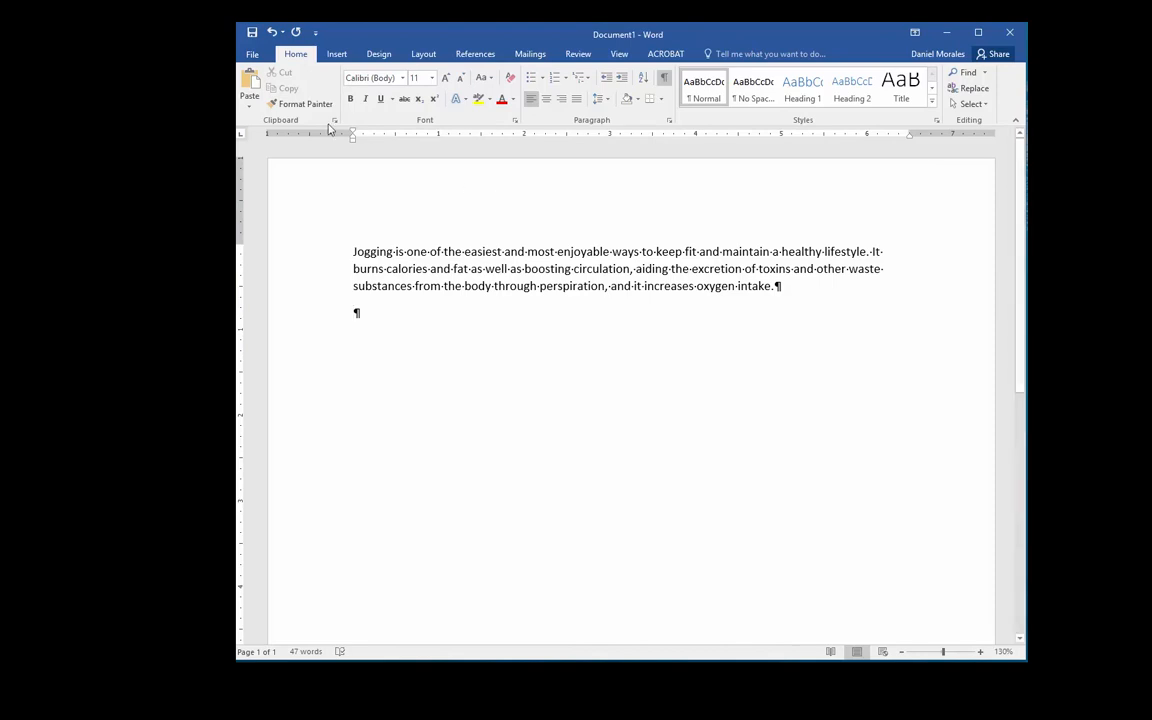
# Step: Reach the Save As dialog through File > Save As > Browse
pyautogui.click(252, 54)
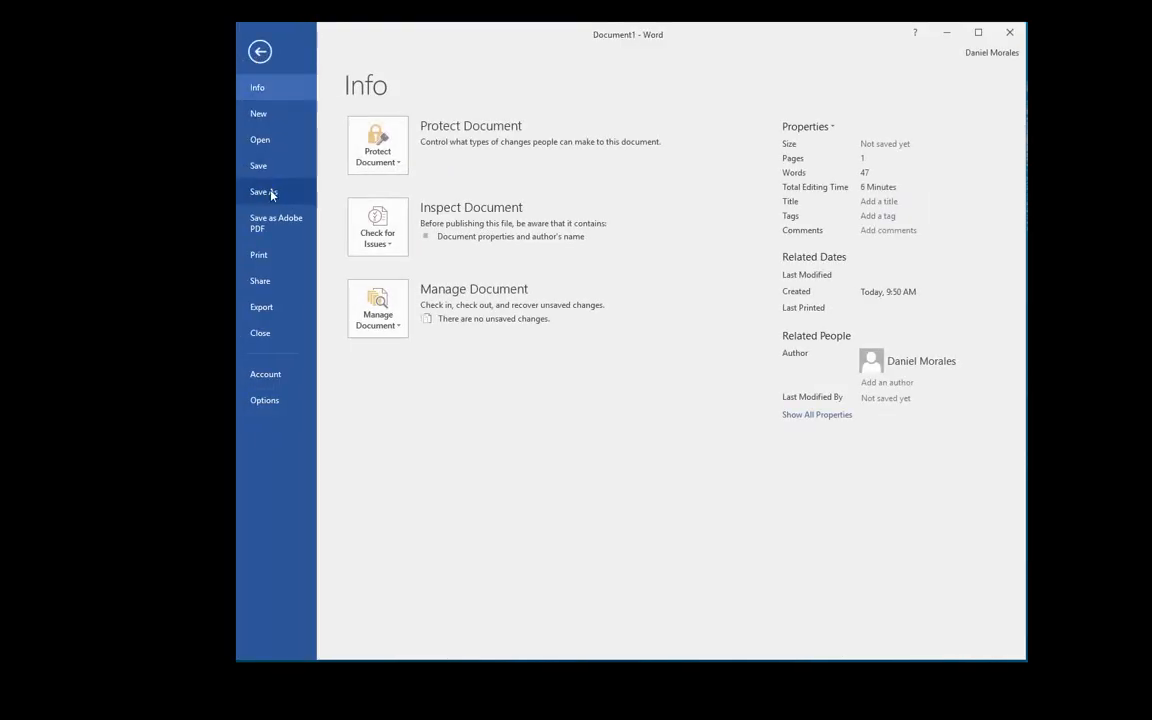
pyautogui.click(264, 192)
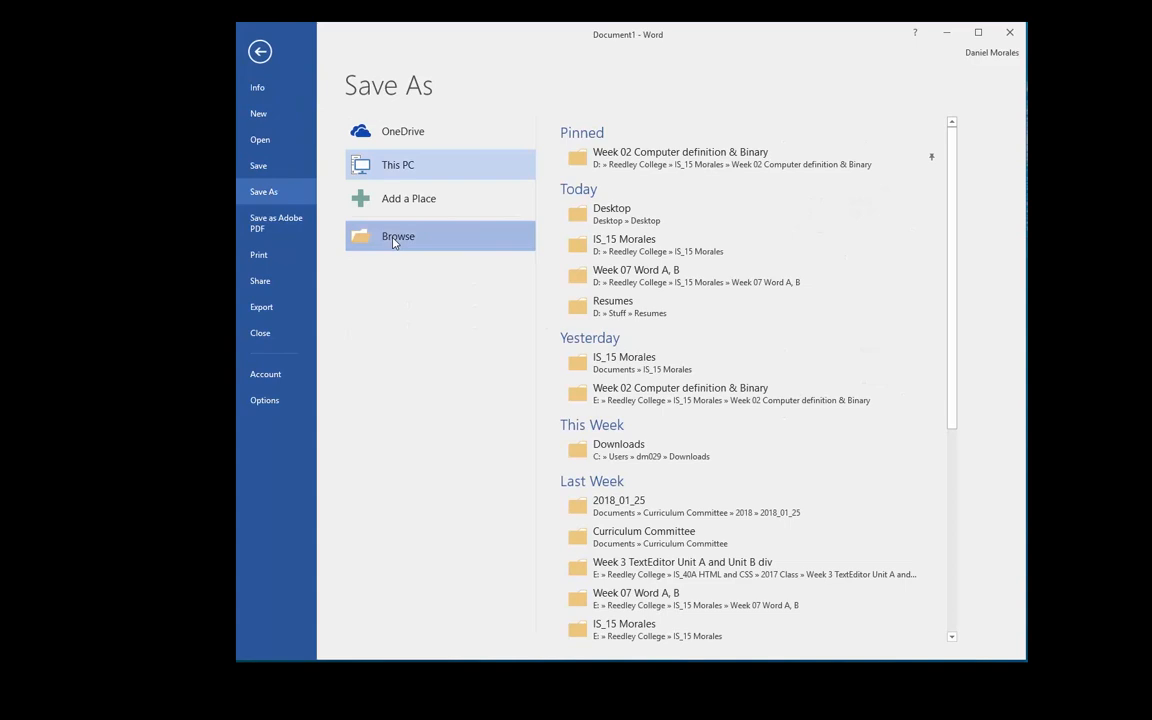
pyautogui.click(398, 236)
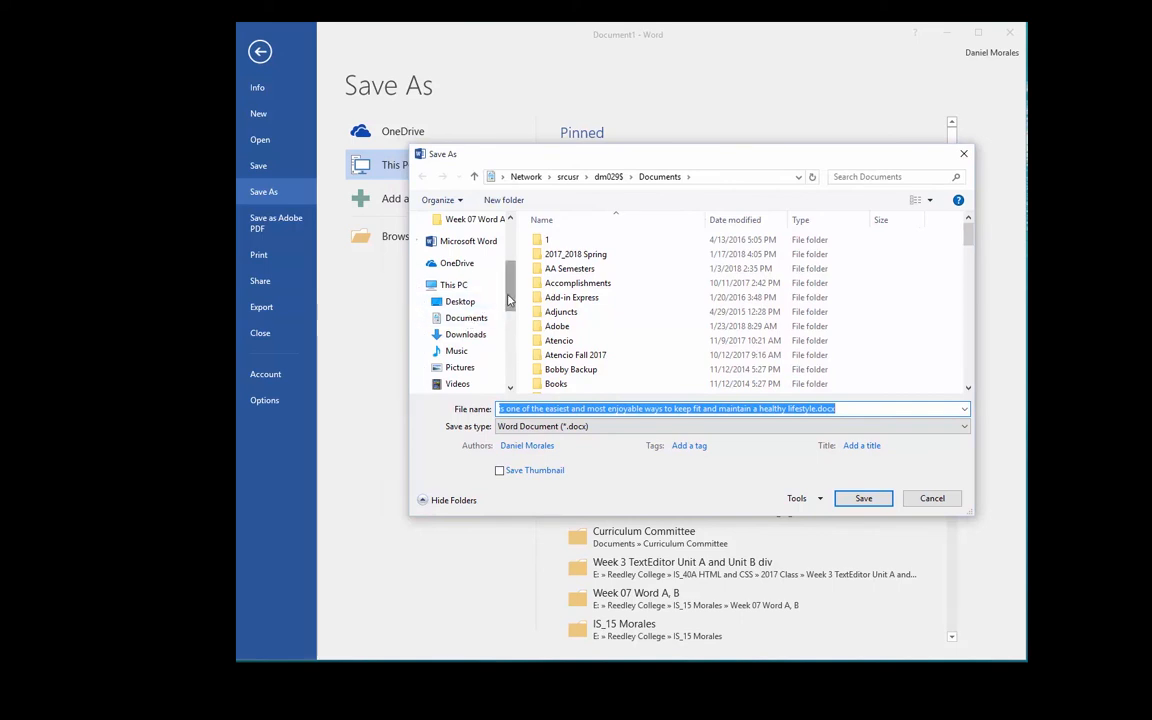
# Step: Choose the Desktop folder and replace the suggested file name with jogging.docx
pyautogui.click(460, 300)
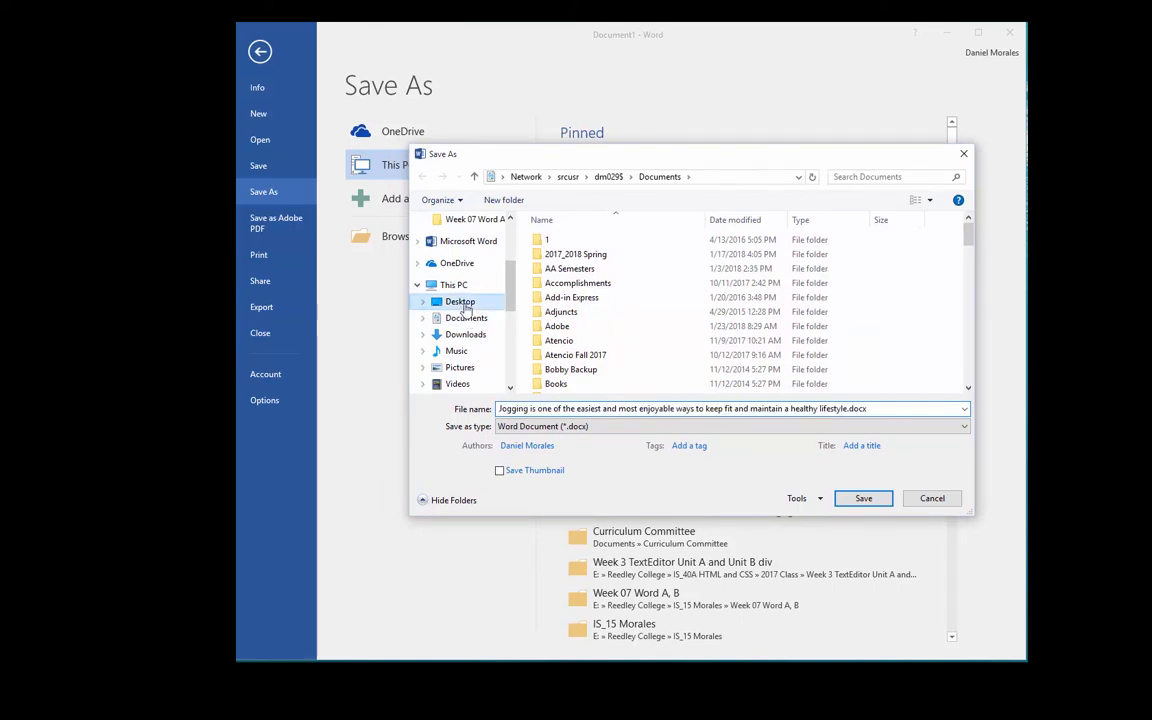
pyautogui.click(460, 300)
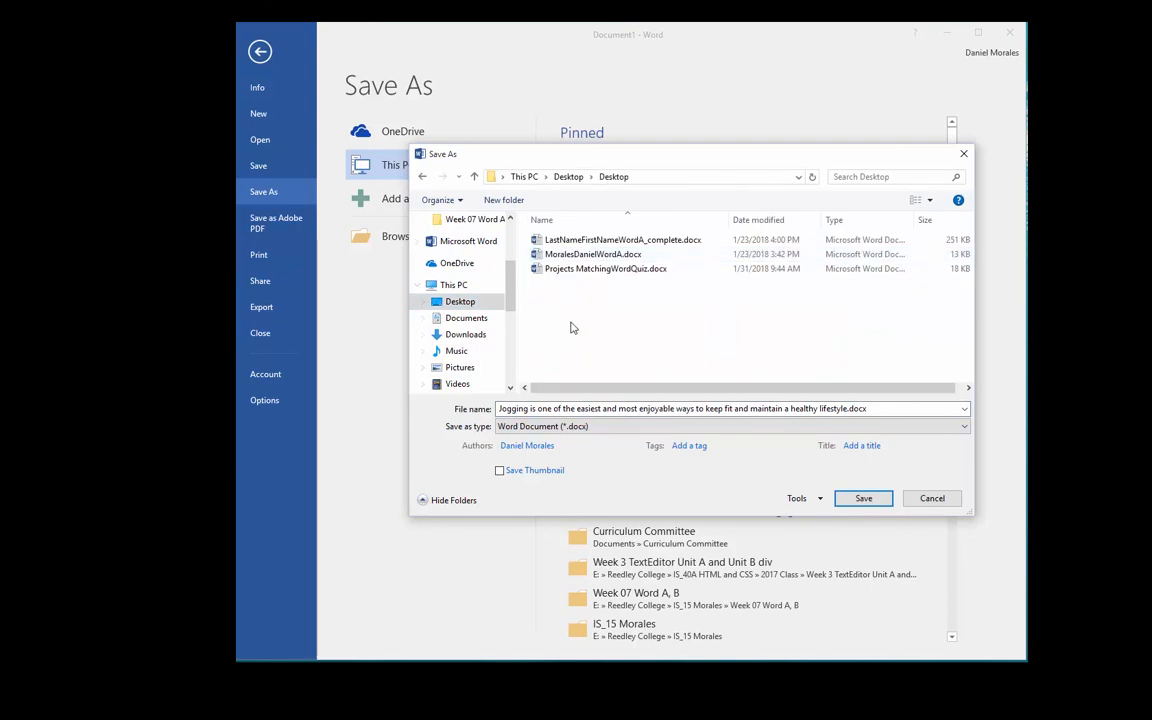
pyautogui.moveTo(582, 320)
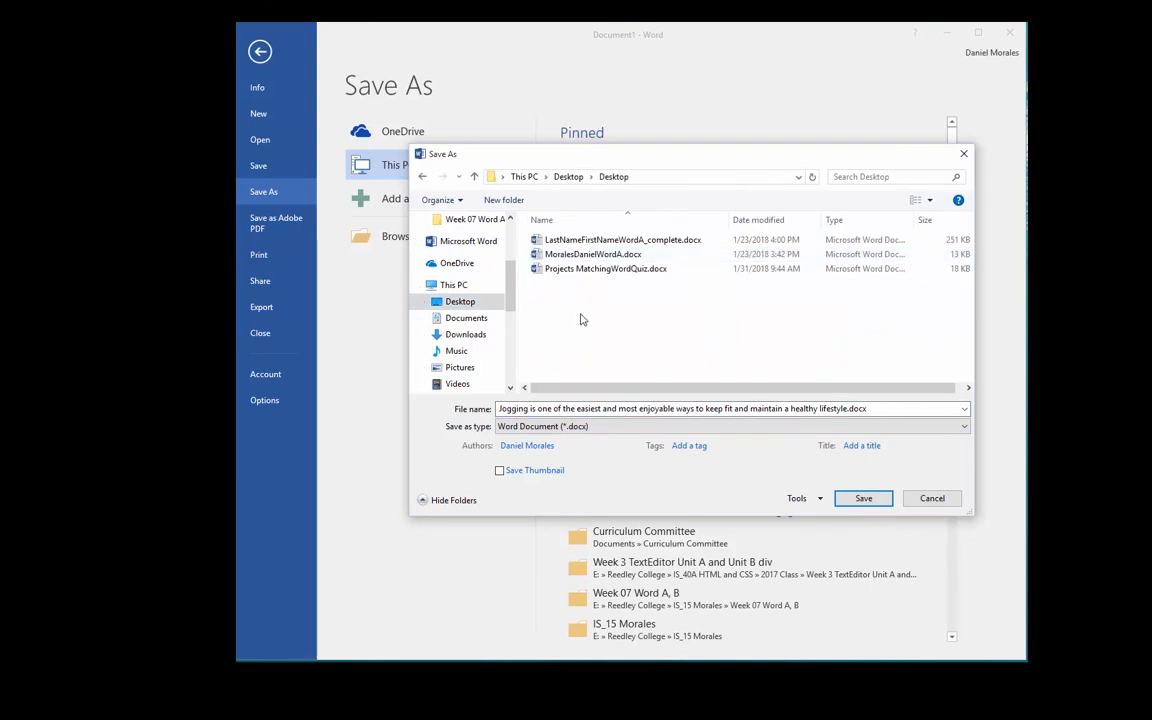
pyautogui.tripleClick(730, 408)
pyautogui.write('jogging')
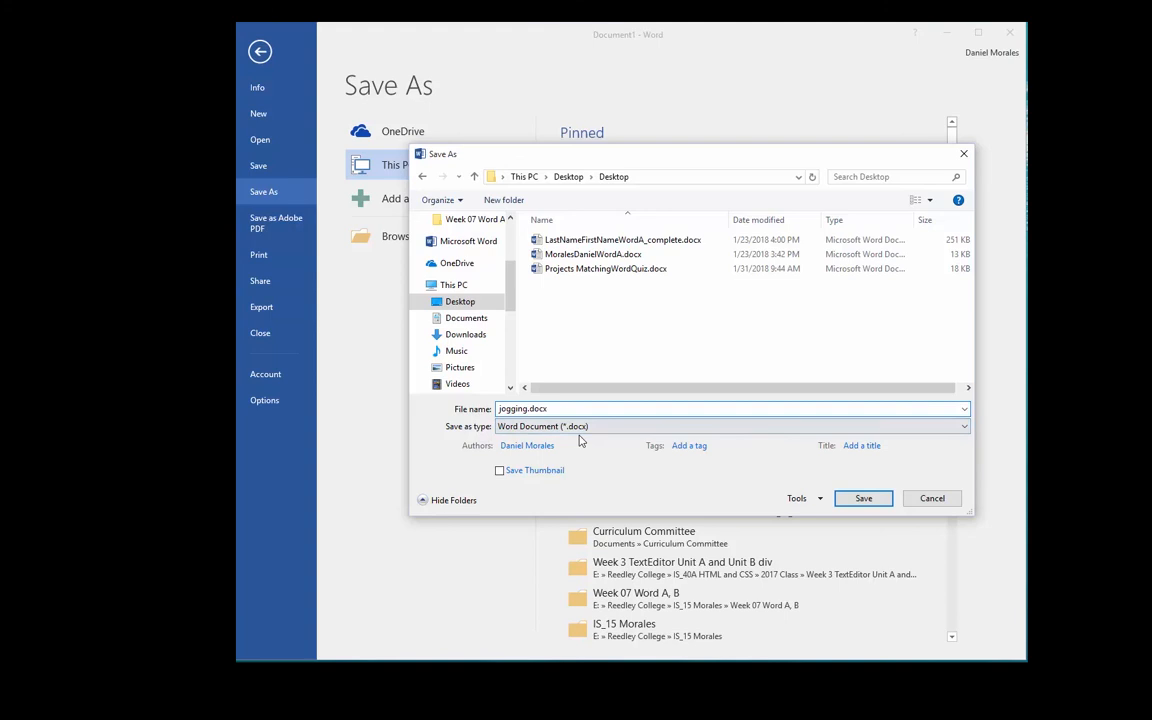
pyautogui.moveTo(600, 448)
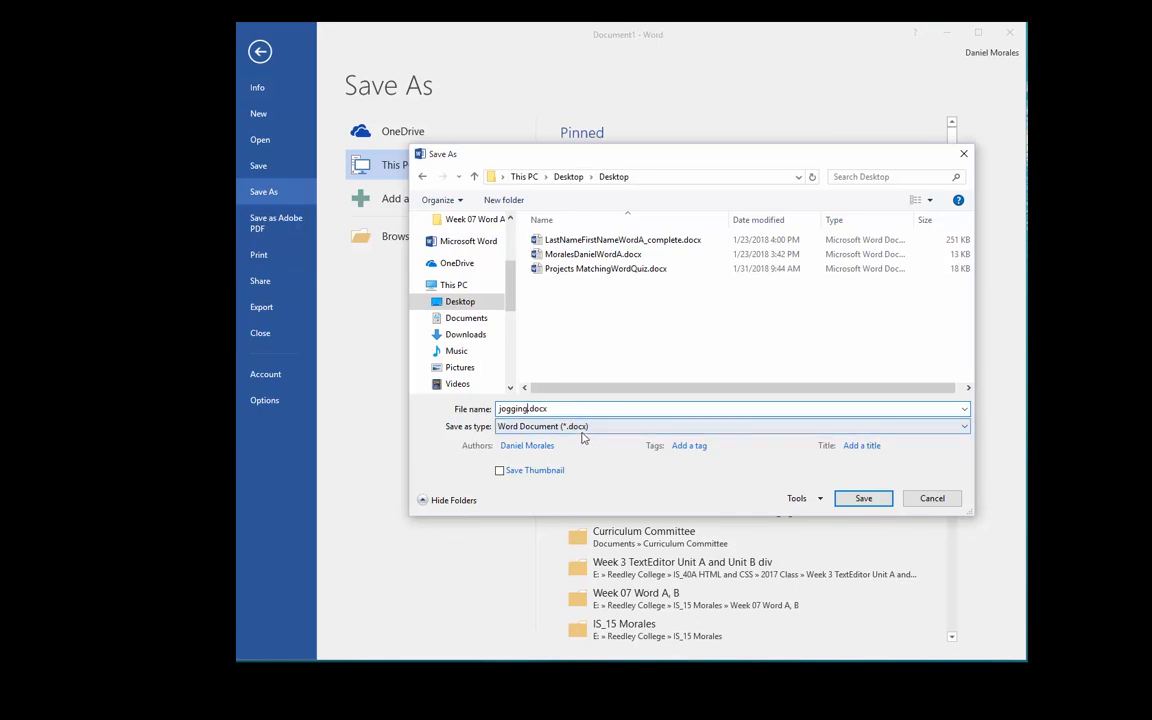
pyautogui.click(528, 444)
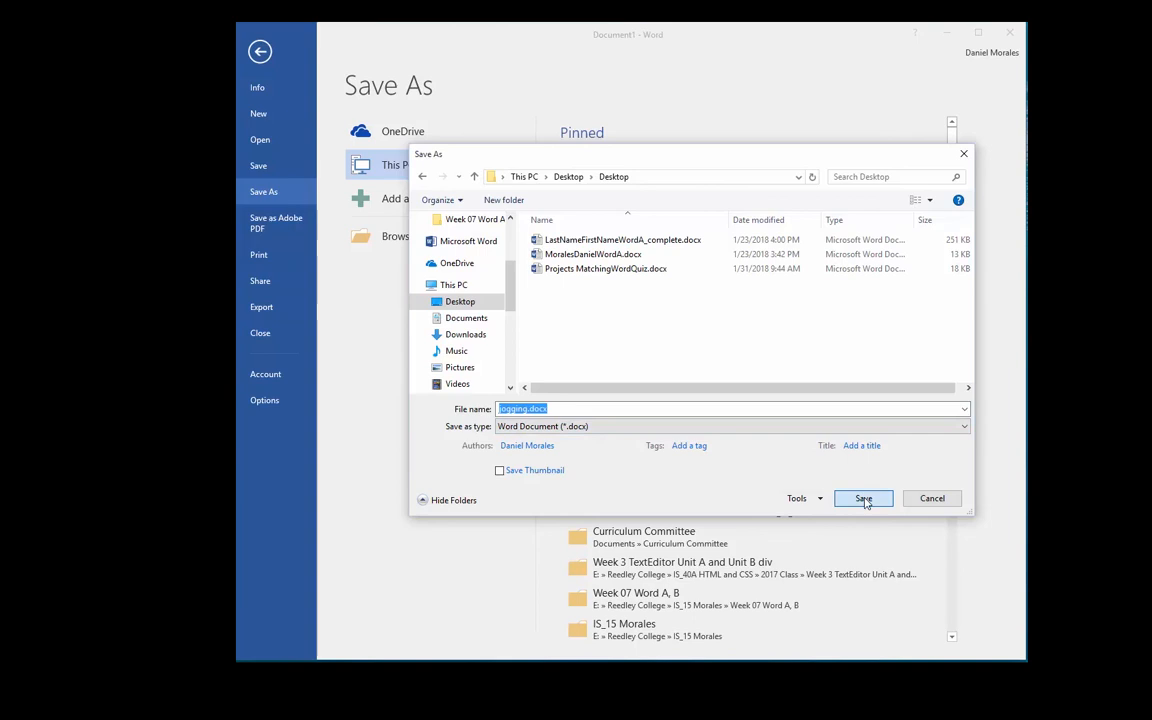
# Step: Save the document to the Desktop as jogging.docx
pyautogui.click(862, 498)
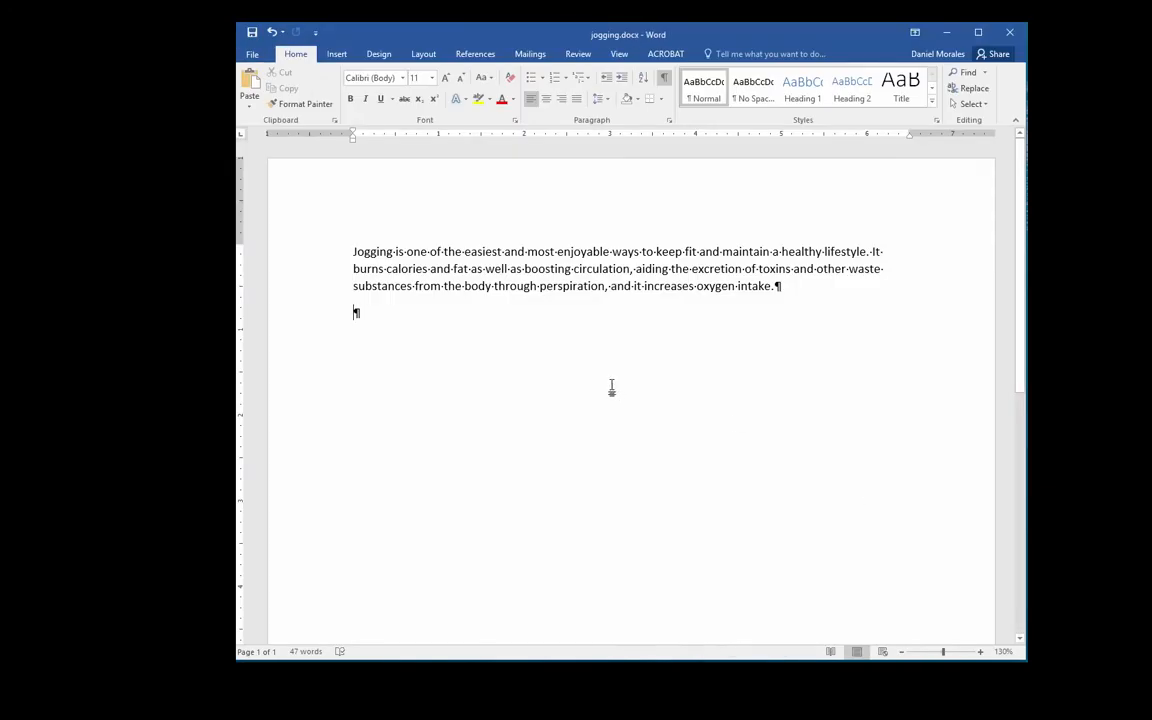
pyautogui.moveTo(608, 324)
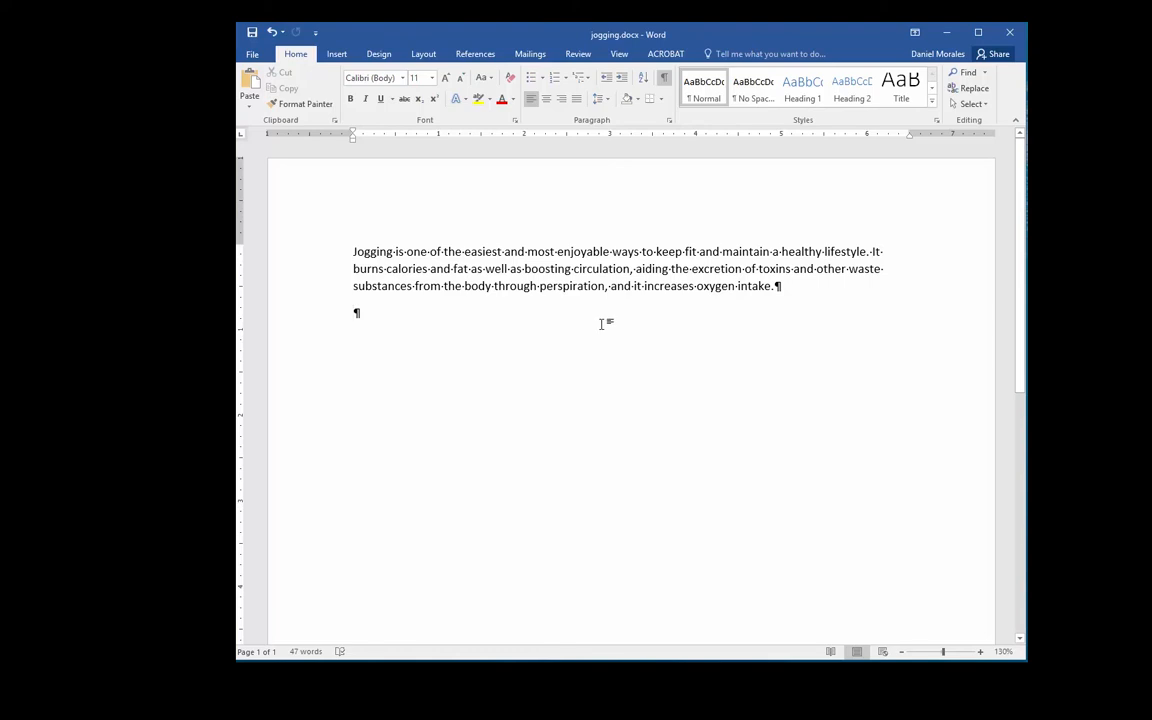
pyautogui.moveTo(324, 216)
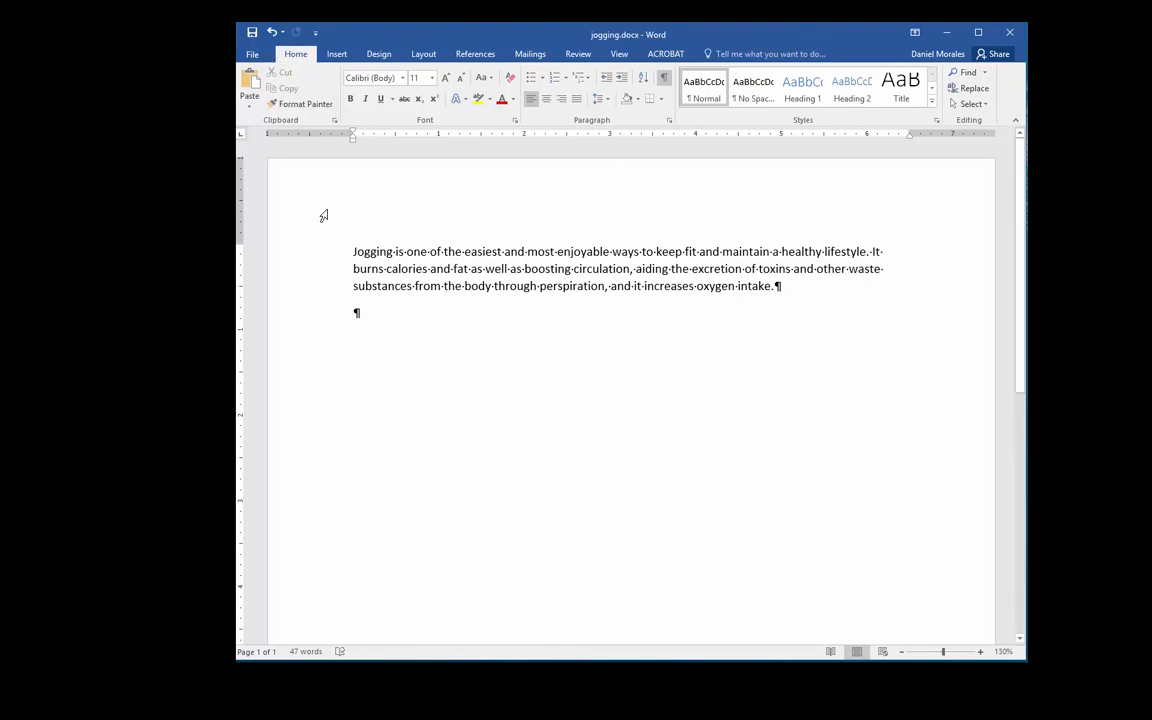